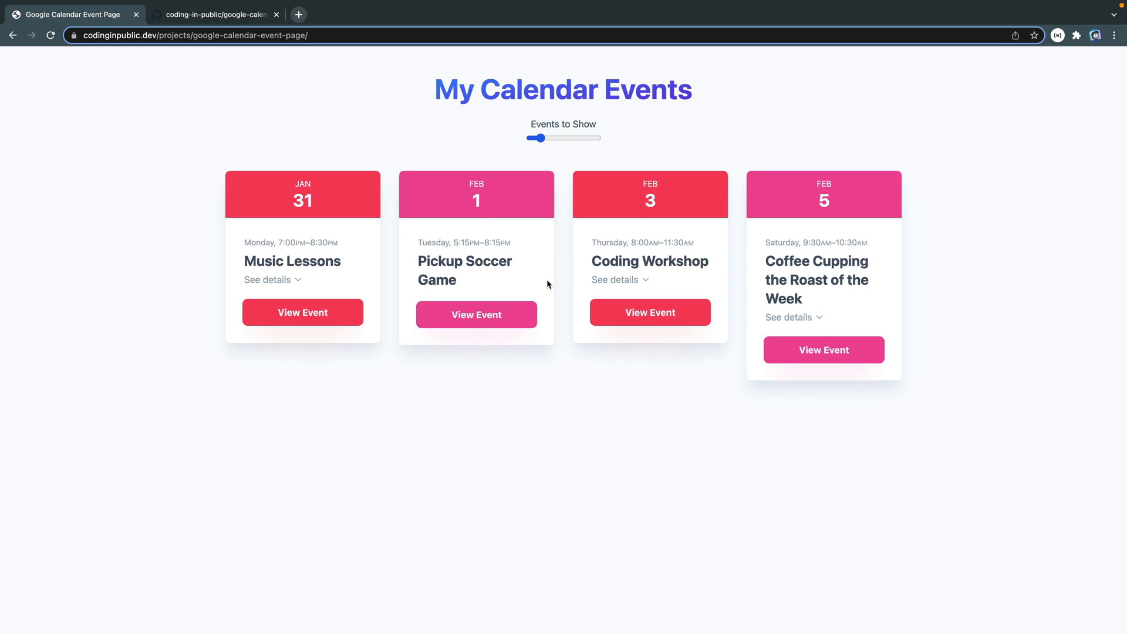
{"action": "mouse_move", "coordinate": [756, 446]}
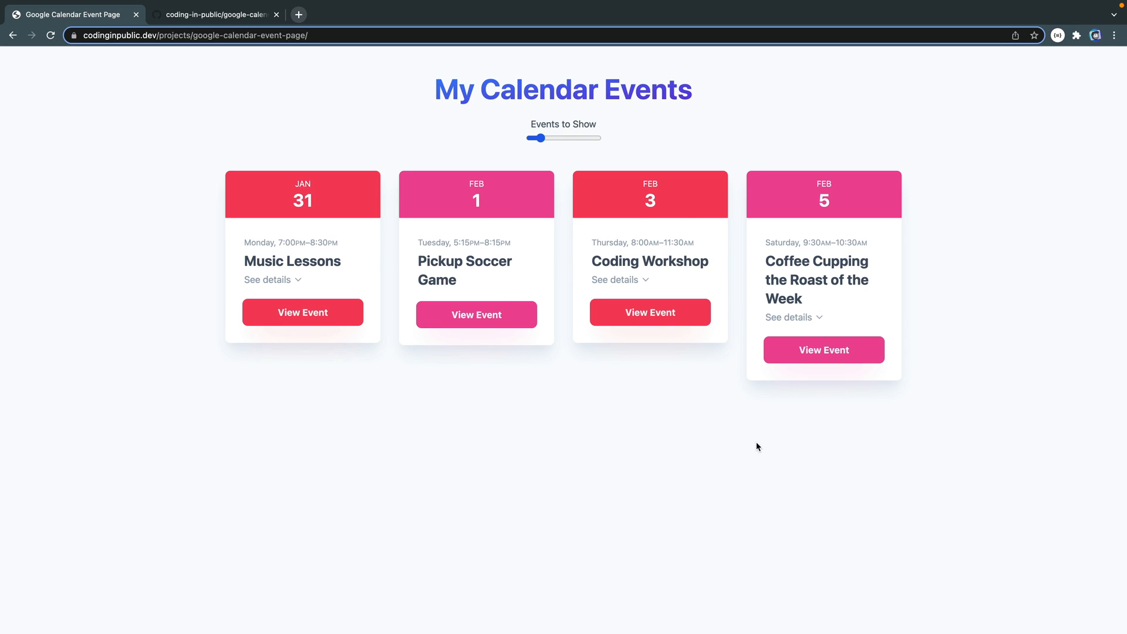
{"action": "mouse_move", "coordinate": [547, 343]}
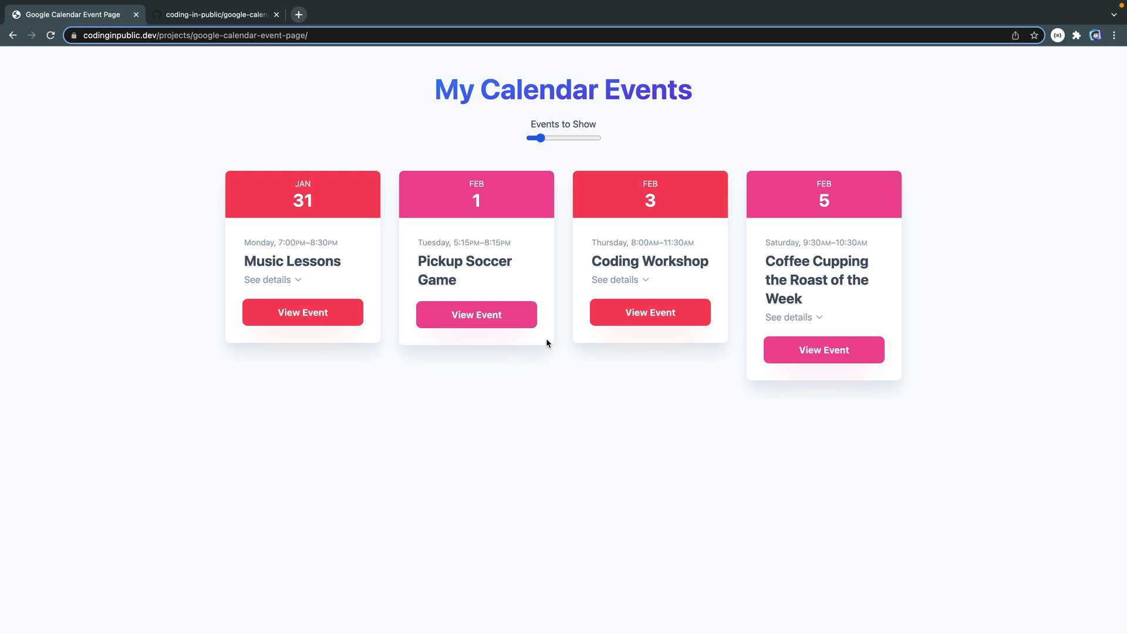
Toggle the Coding Workshop event description, then show the google-calendar-event-page repository's branches
{"action": "left_click", "coordinate": [614, 279]}
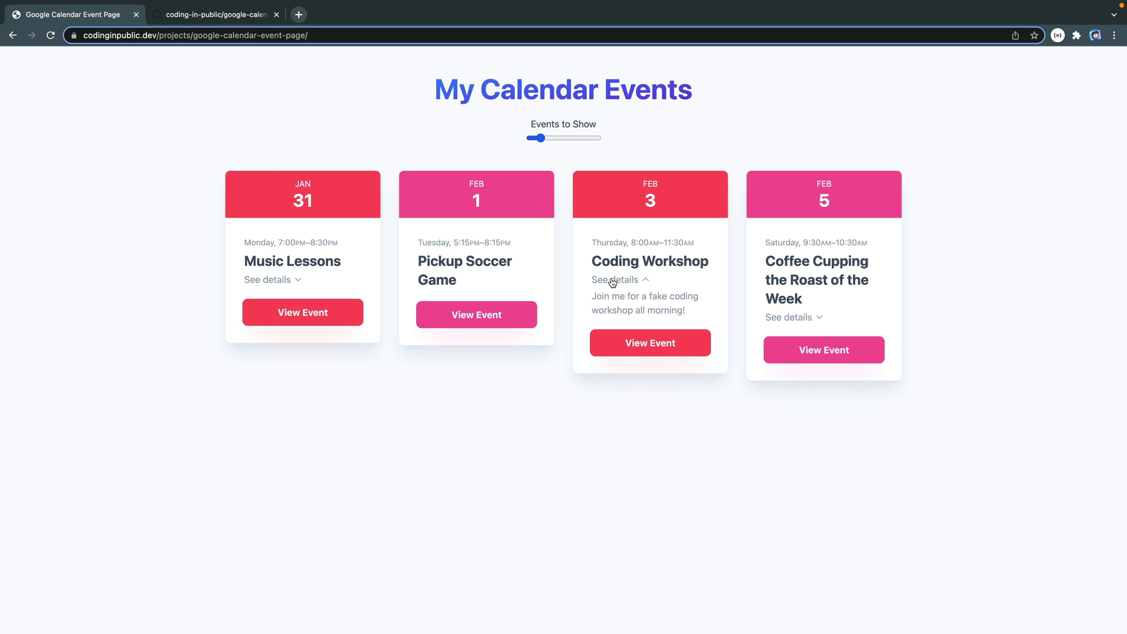
{"action": "left_click", "coordinate": [615, 279]}
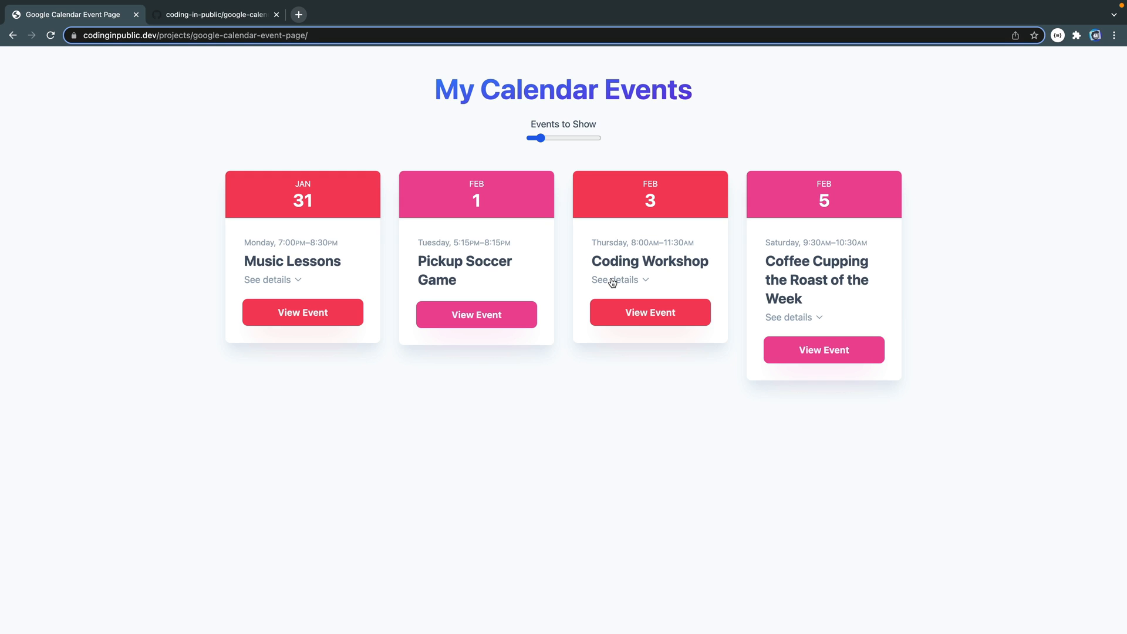
{"action": "mouse_move", "coordinate": [601, 242]}
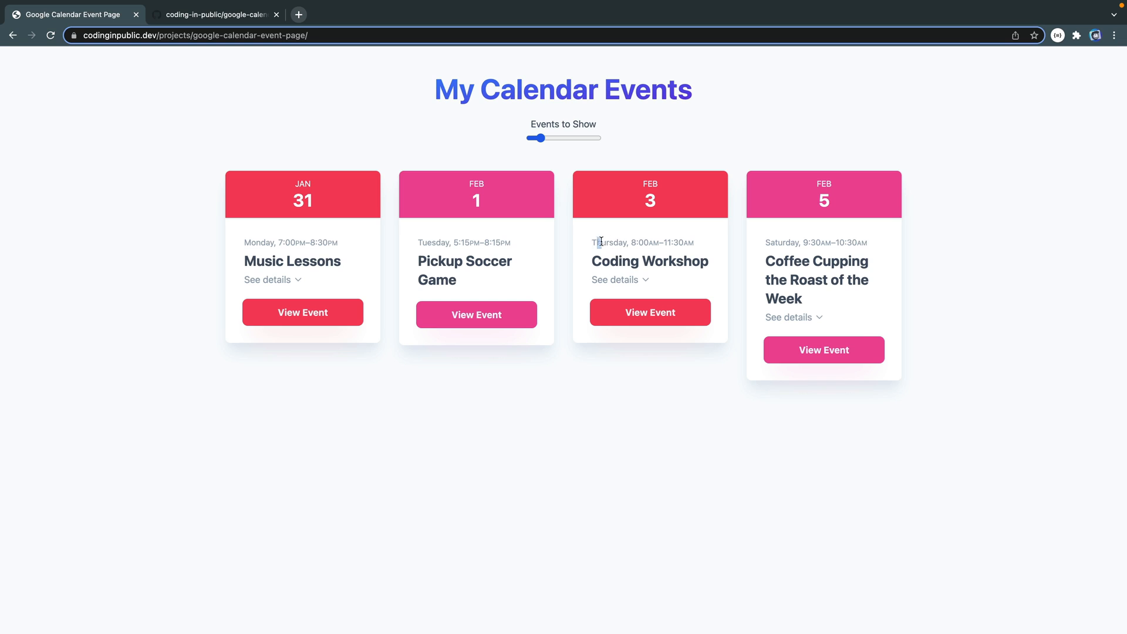
{"action": "mouse_move", "coordinate": [569, 263]}
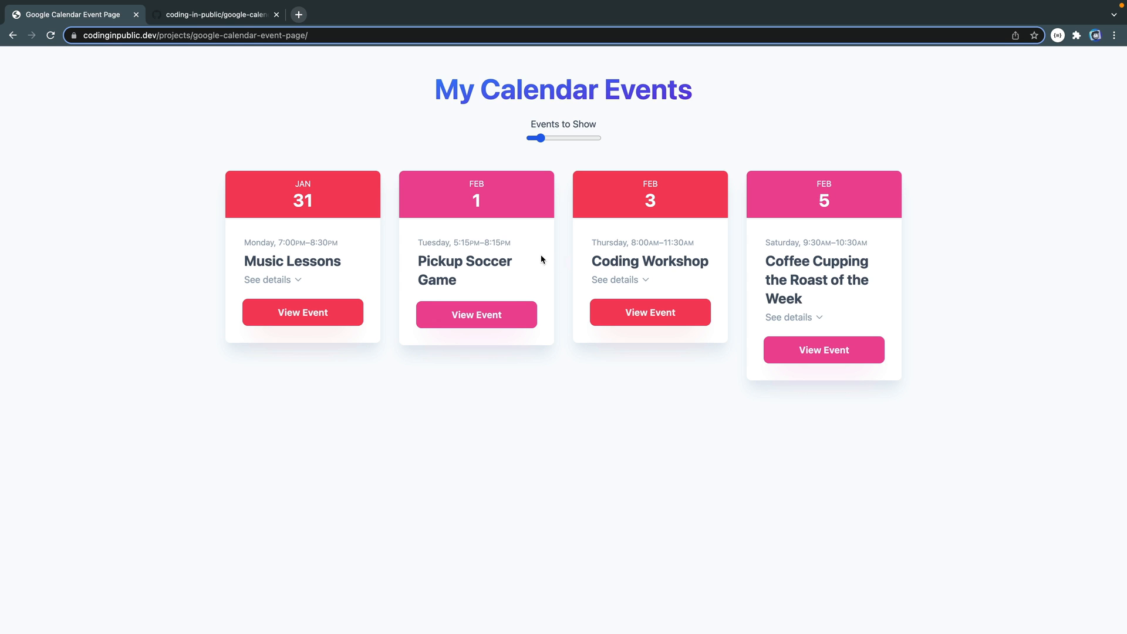
{"action": "left_click", "coordinate": [215, 14]}
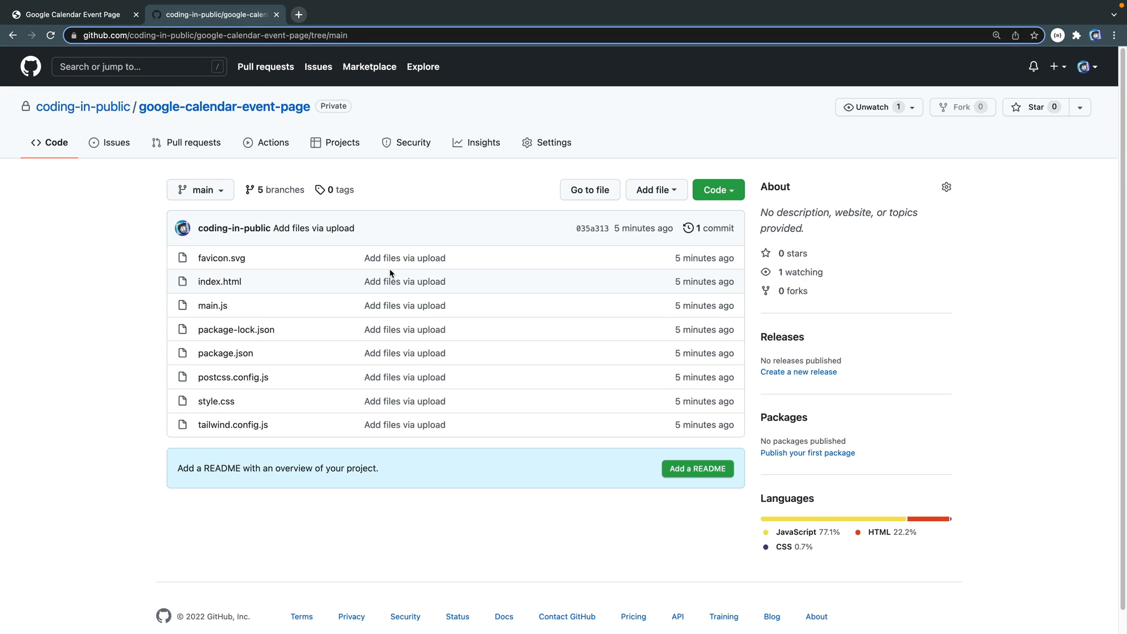
{"action": "left_click", "coordinate": [200, 189]}
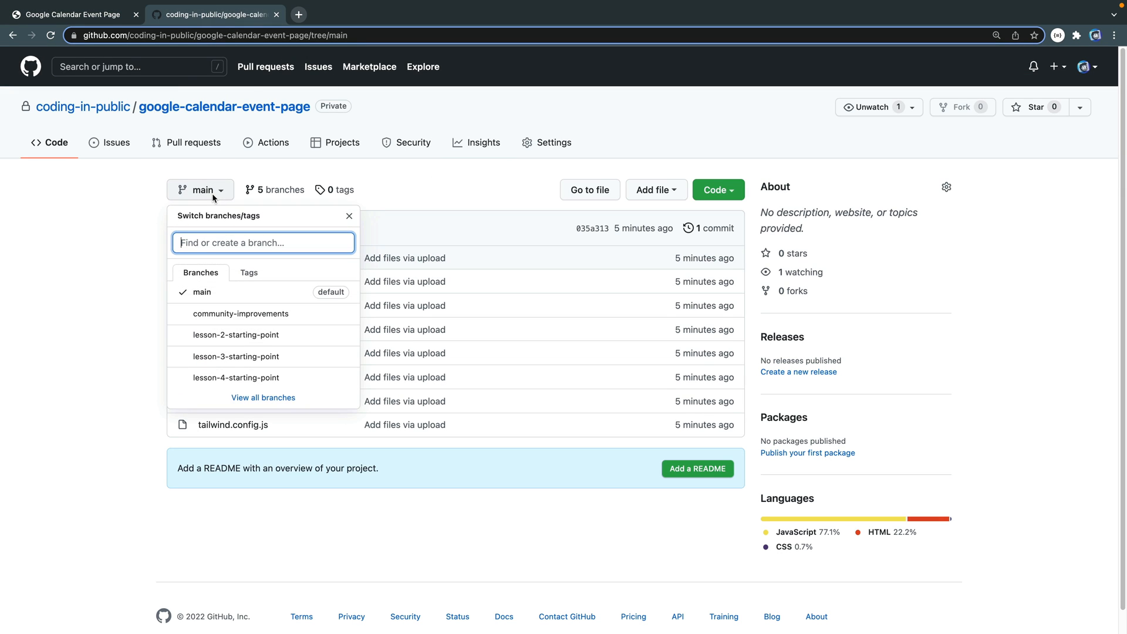
{"action": "mouse_move", "coordinate": [224, 292]}
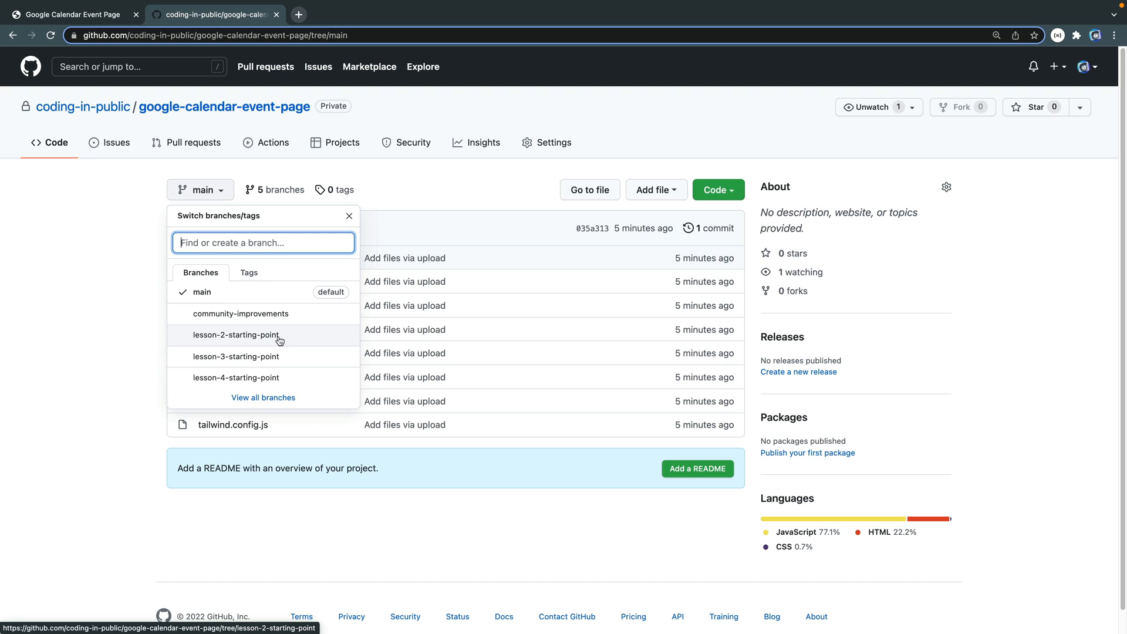
{"action": "mouse_move", "coordinate": [239, 340]}
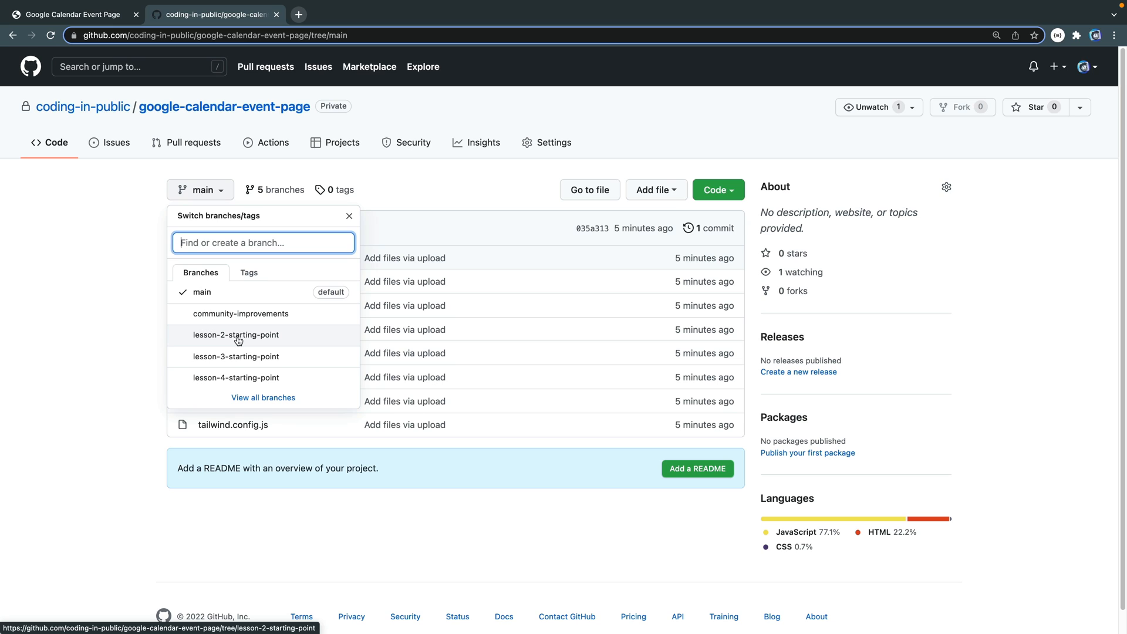
{"action": "mouse_move", "coordinate": [227, 380]}
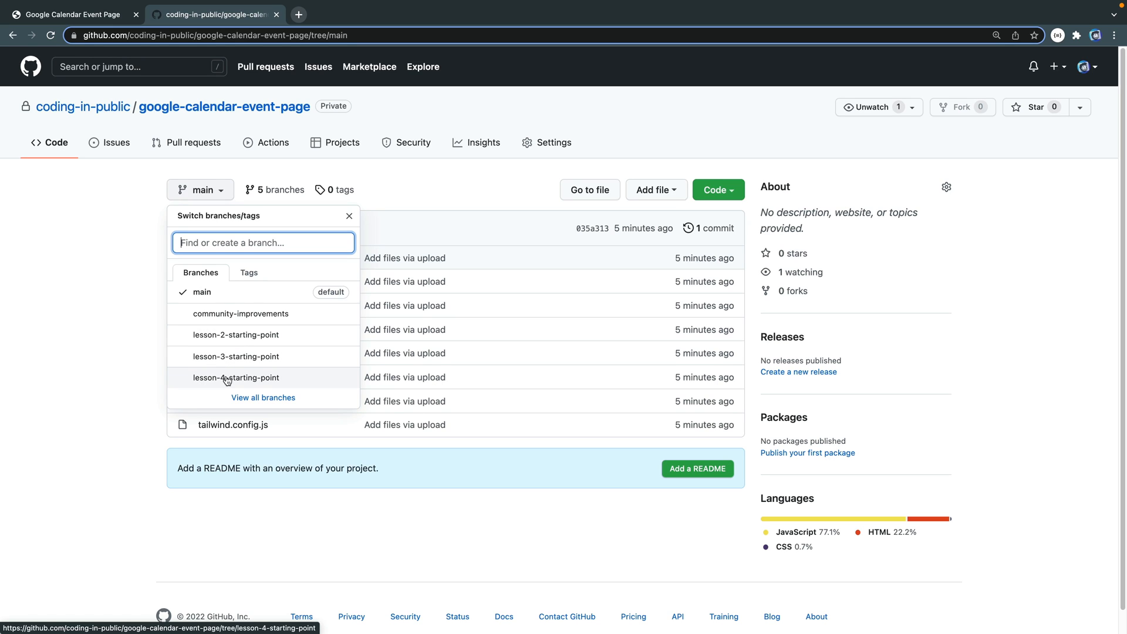
{"action": "mouse_move", "coordinate": [231, 292]}
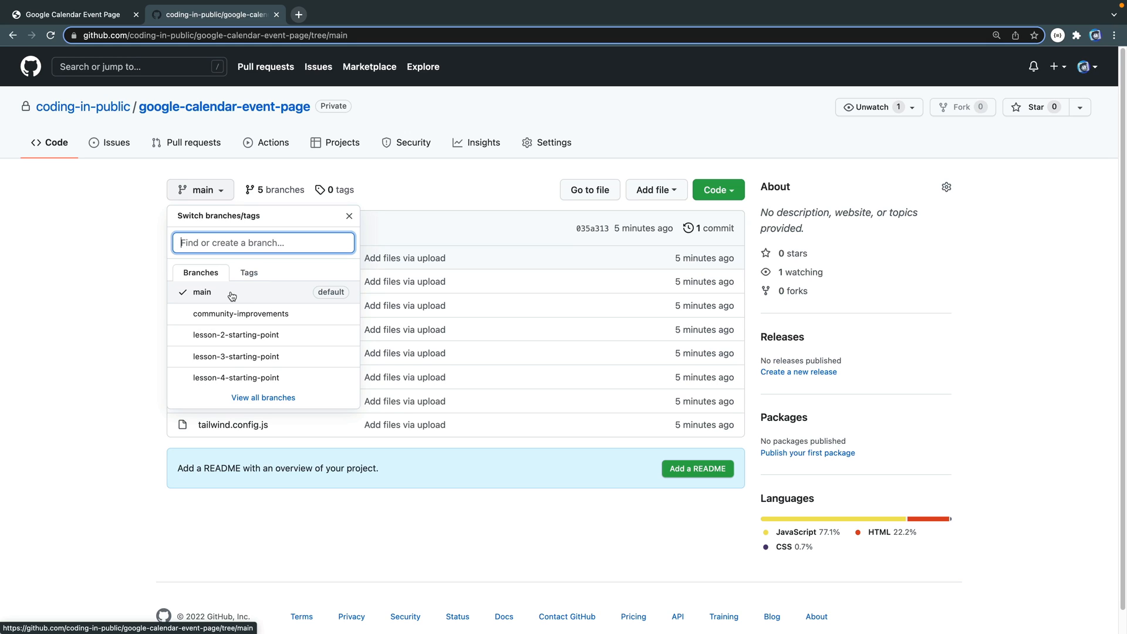
{"action": "mouse_move", "coordinate": [240, 313]}
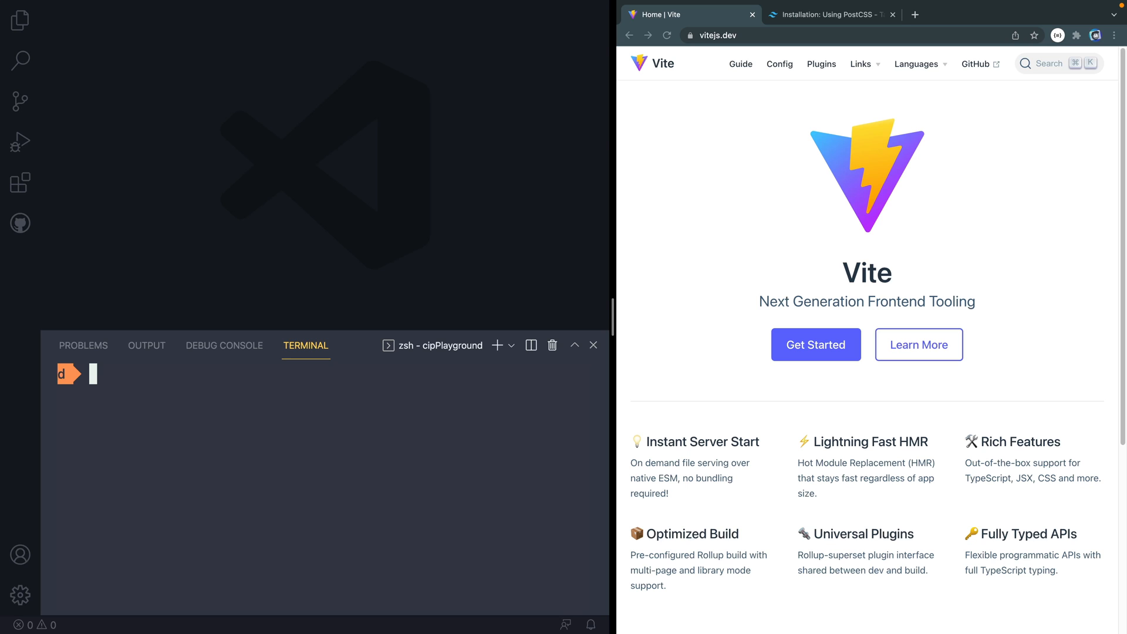
{"action": "mouse_move", "coordinate": [713, 347]}
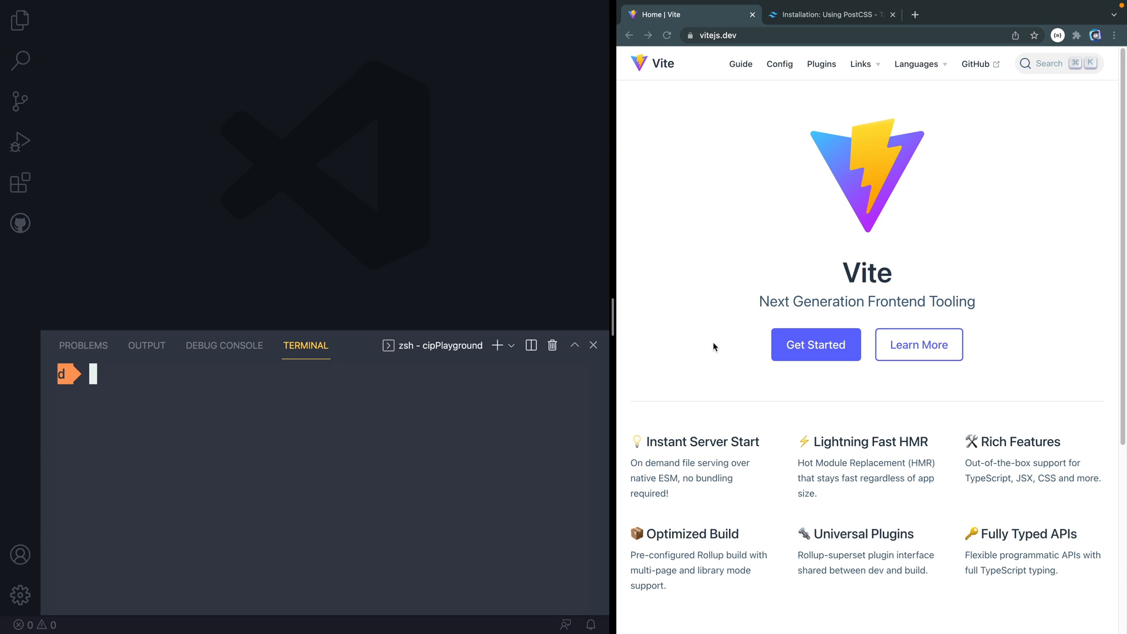
Open Vite's 'Scaffolding Your First Vite Project' guide from vitejs.dev
{"action": "left_click", "coordinate": [815, 344]}
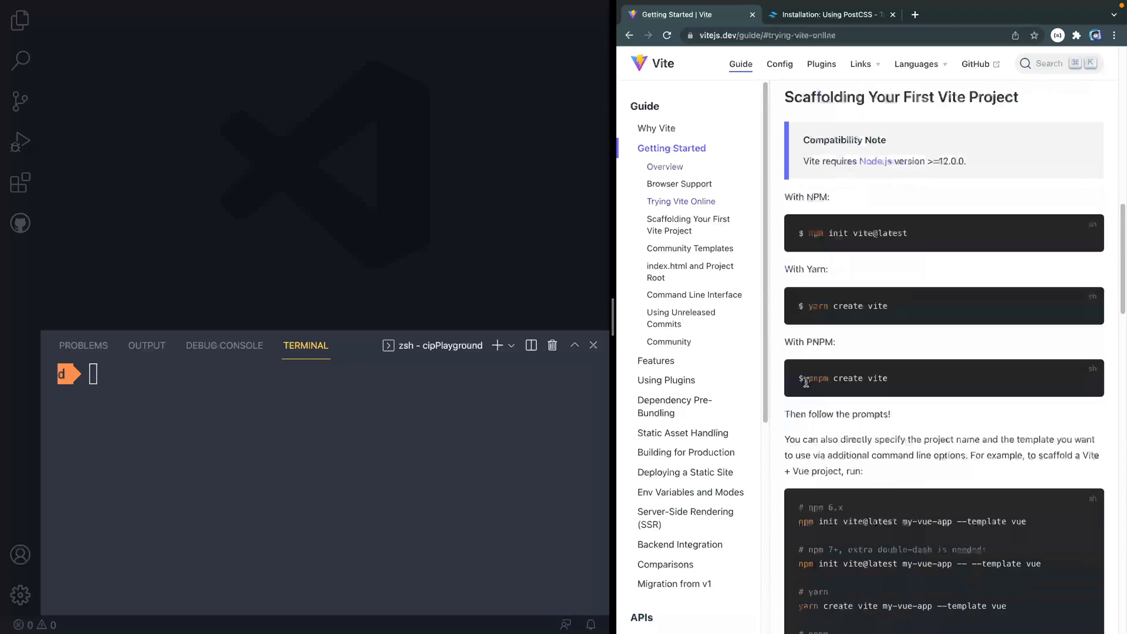
Run npm init vite@latest to create a vanilla project named google-cal-api
{"action": "left_click", "coordinate": [688, 224]}
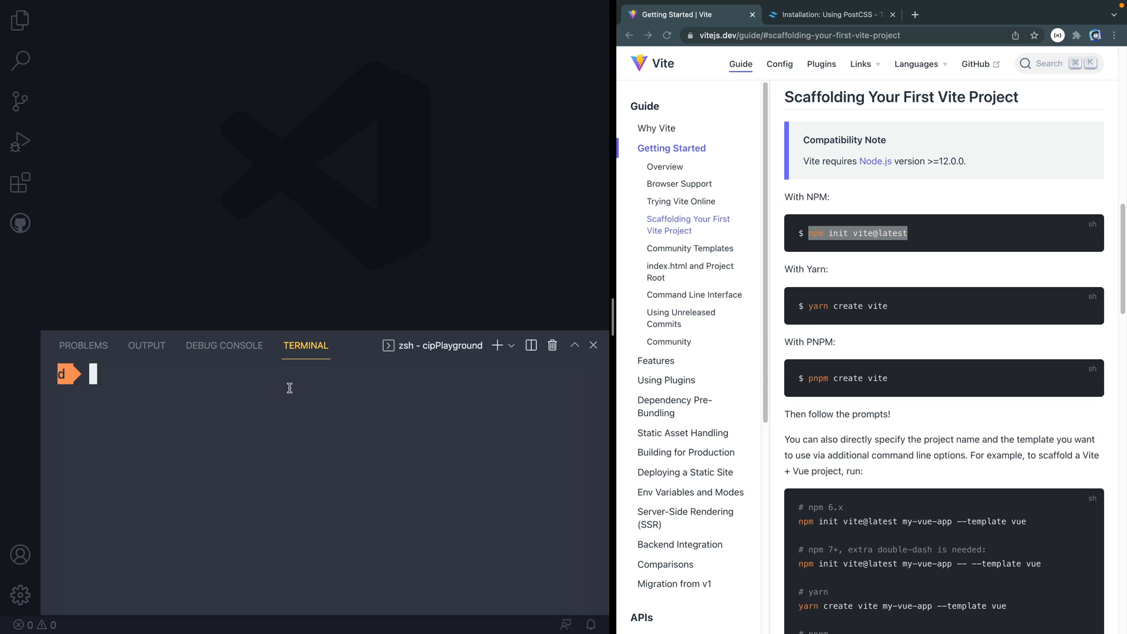
{"action": "type", "text": "npm init vite@latest"}
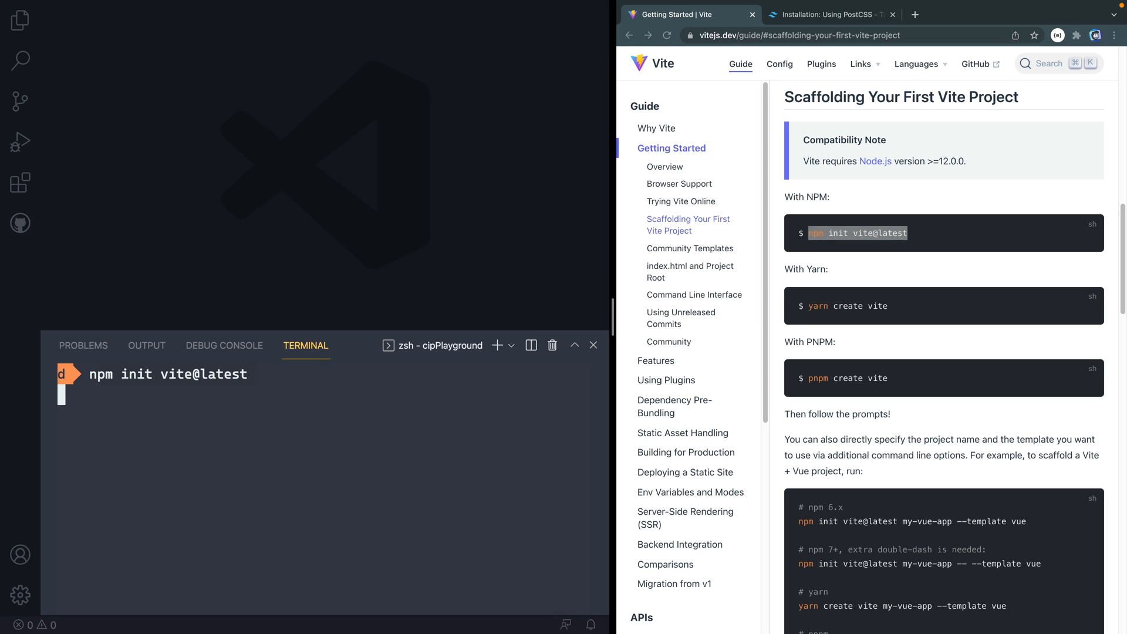
{"action": "key", "text": "Return"}
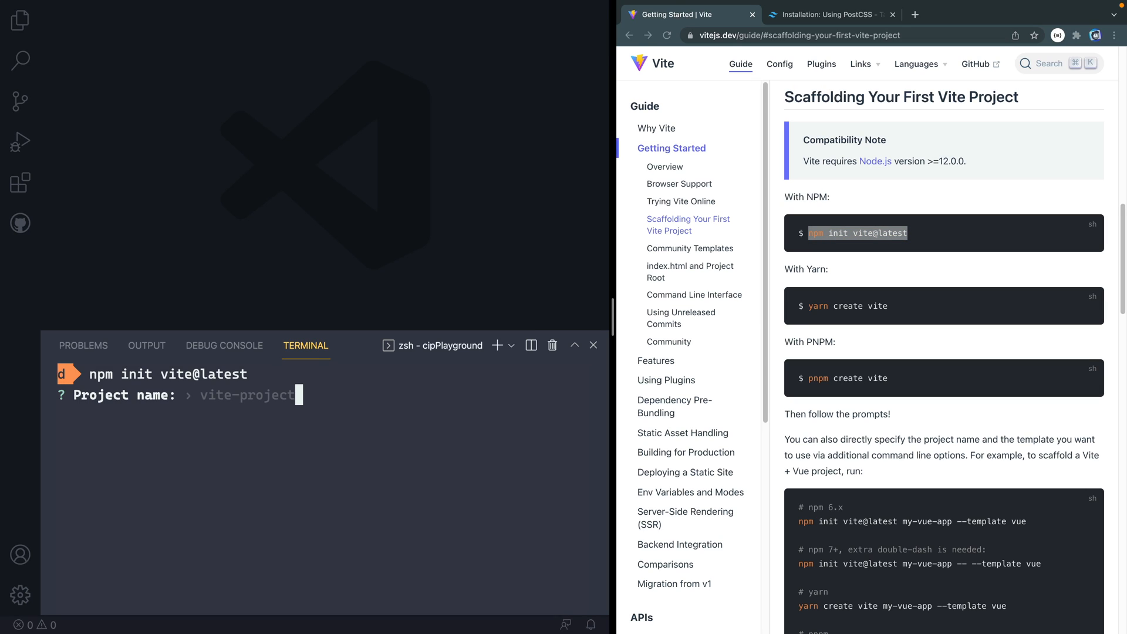
{"action": "type", "text": "go"}
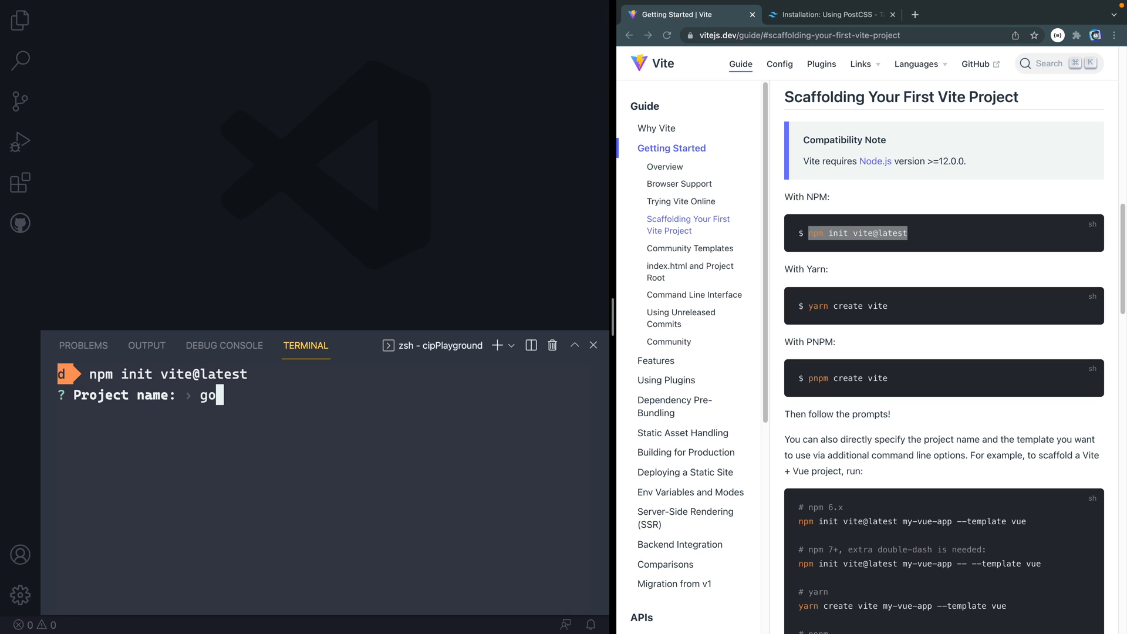
{"action": "type", "text": "ogle-cal-api"}
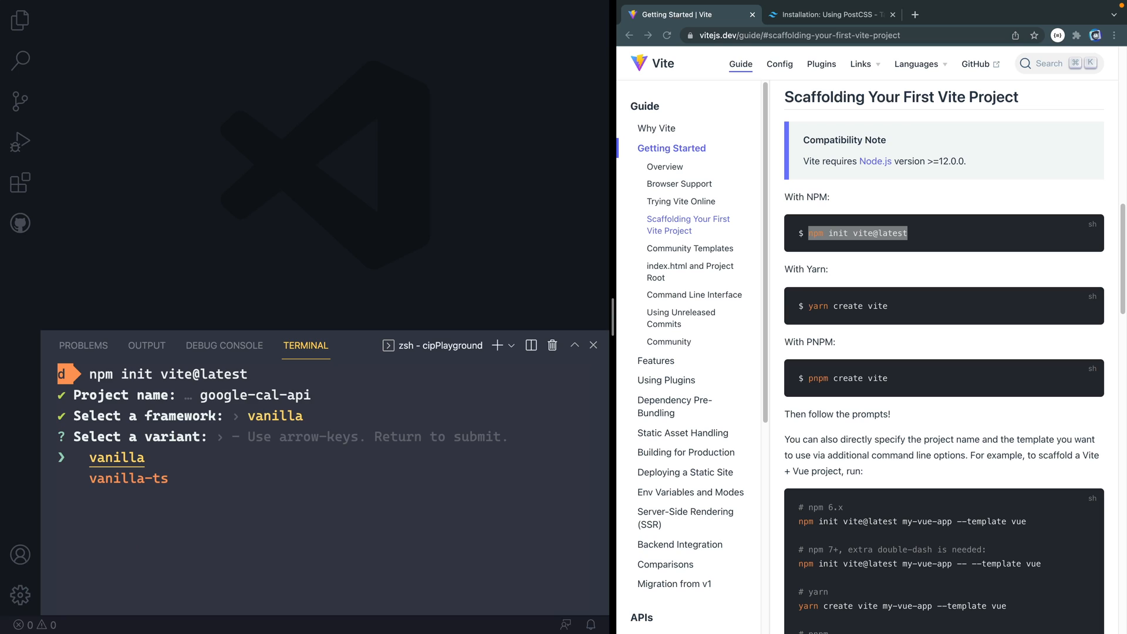
{"action": "key", "text": "Return"}
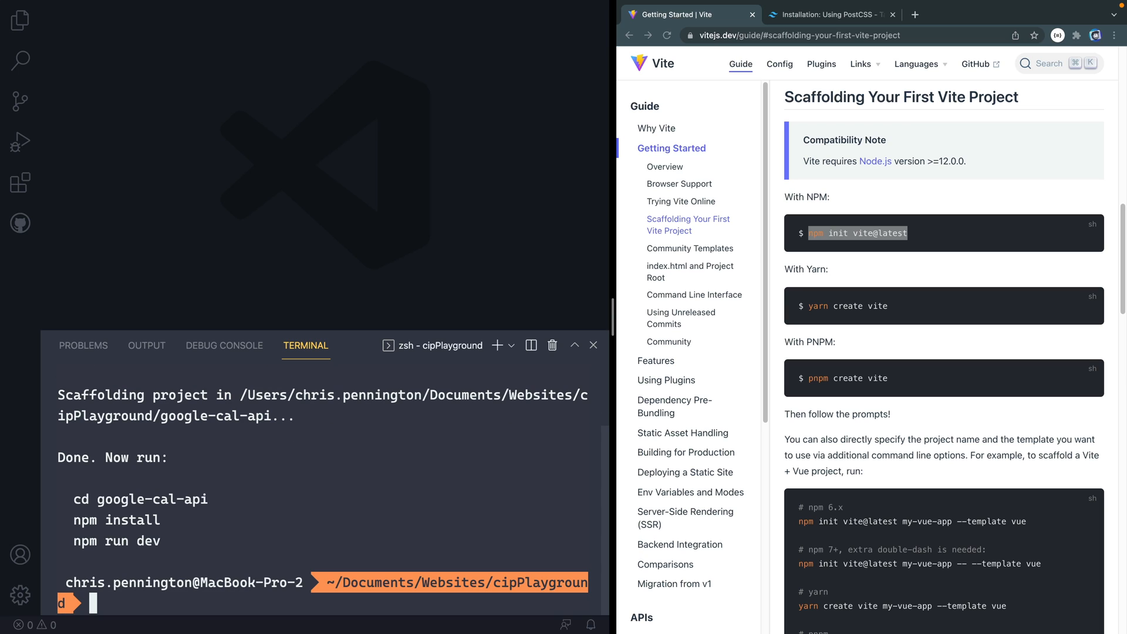
Move into the google-cal-api folder and run npm install
{"action": "type", "text": "cd"}
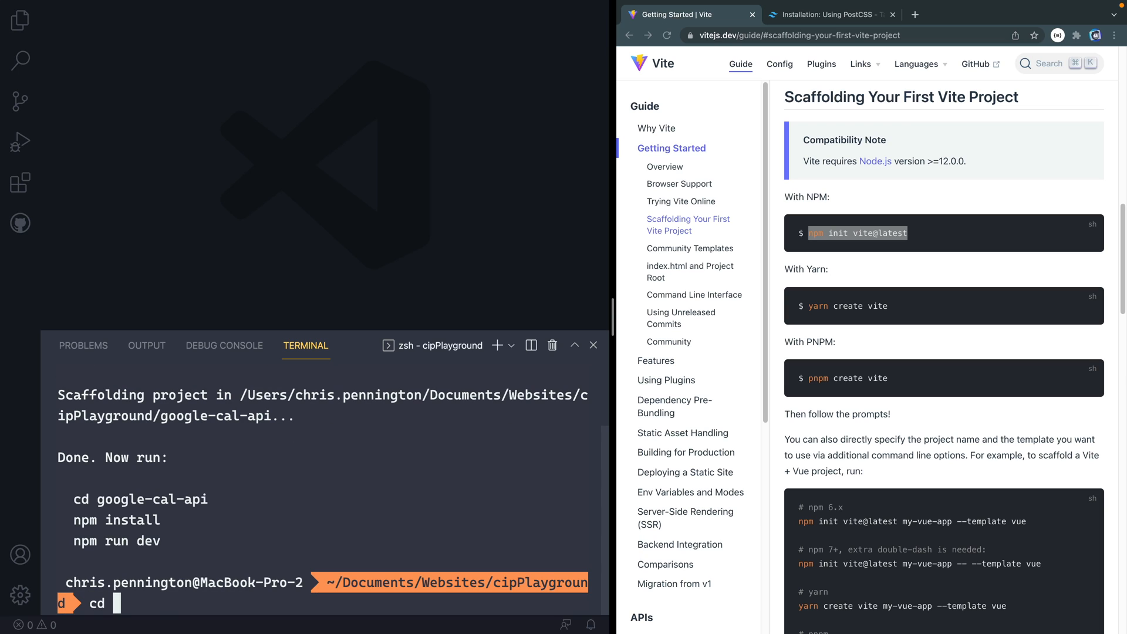
{"action": "type", "text": "google-ca"}
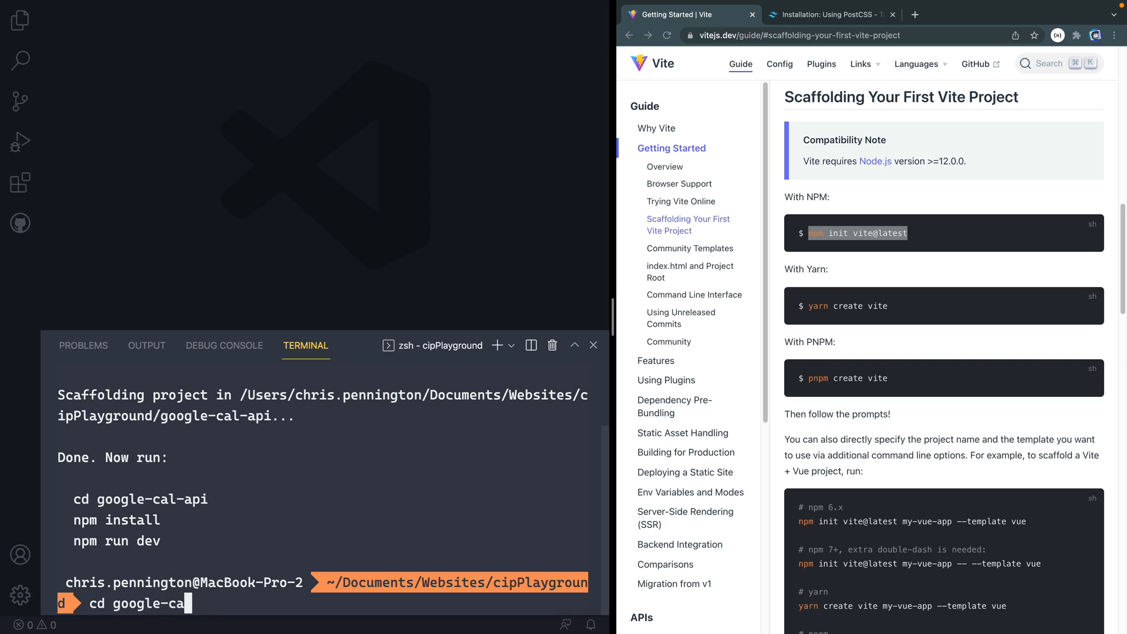
{"action": "key", "text": "Return"}
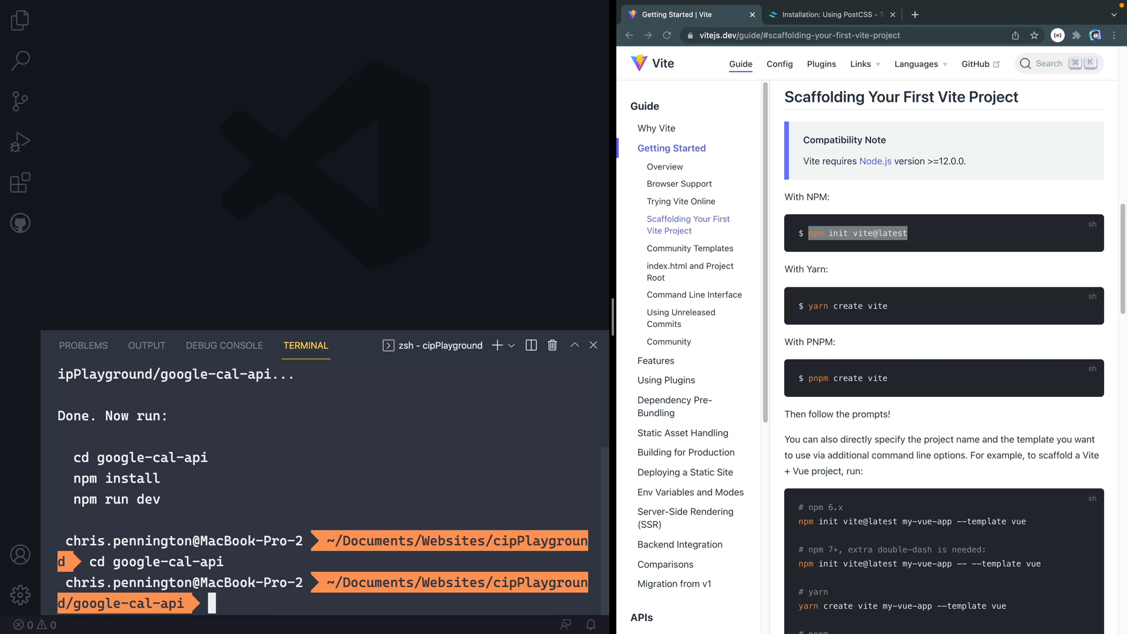
{"action": "type", "text": "npm install"}
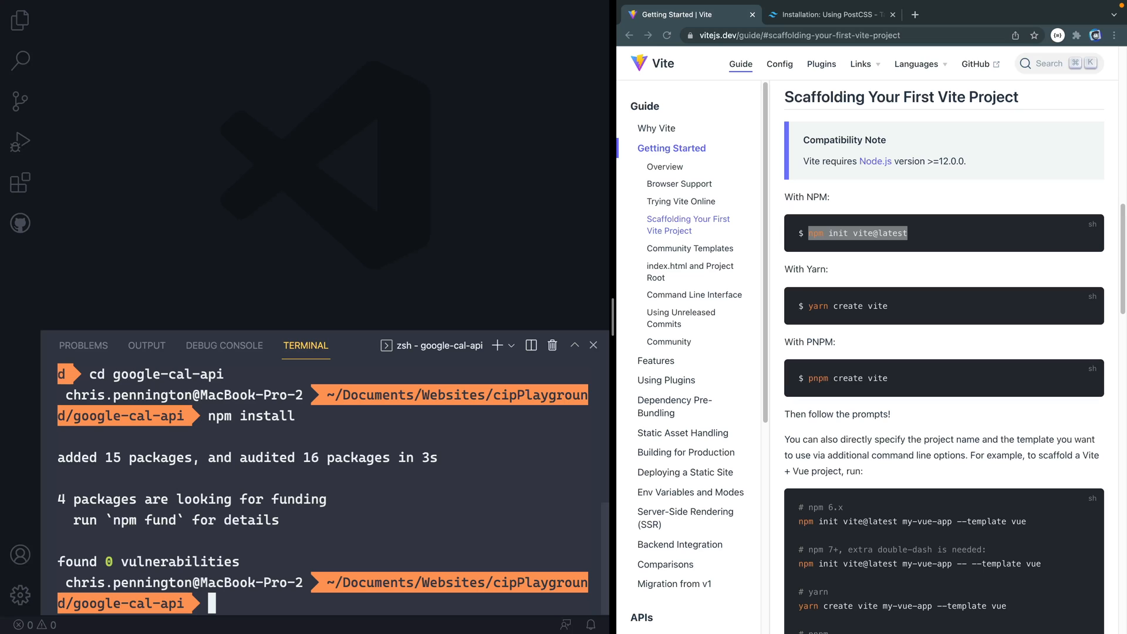
{"action": "mouse_move", "coordinate": [287, 387]}
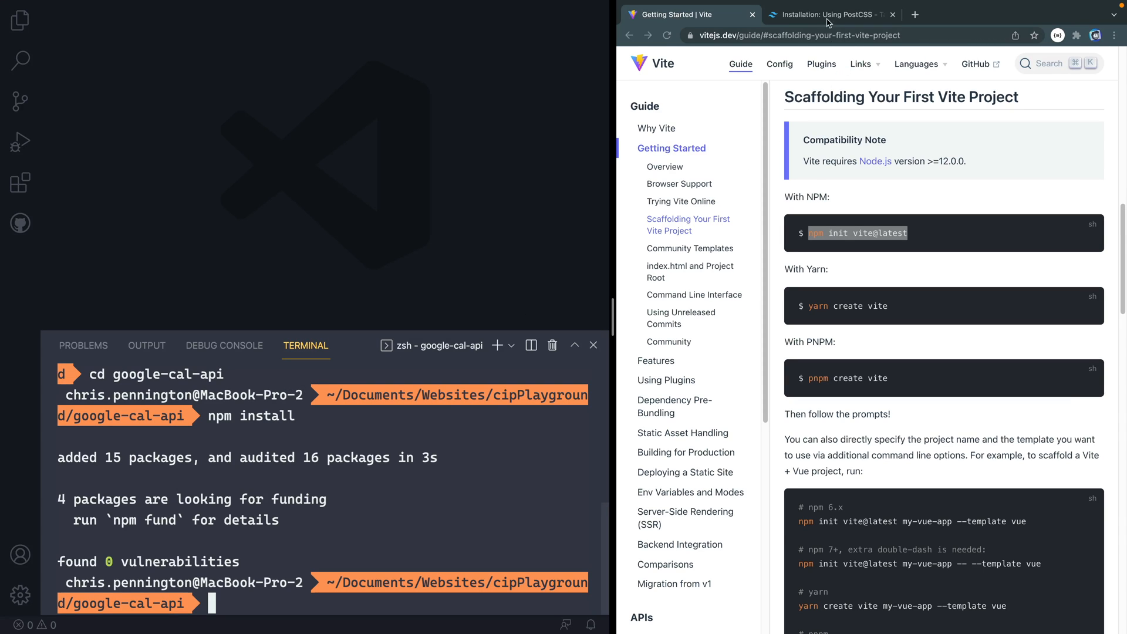
Switch to Tailwind's 'Installation: Using PostCSS' guide tab in Chrome
{"action": "left_click", "coordinate": [826, 14]}
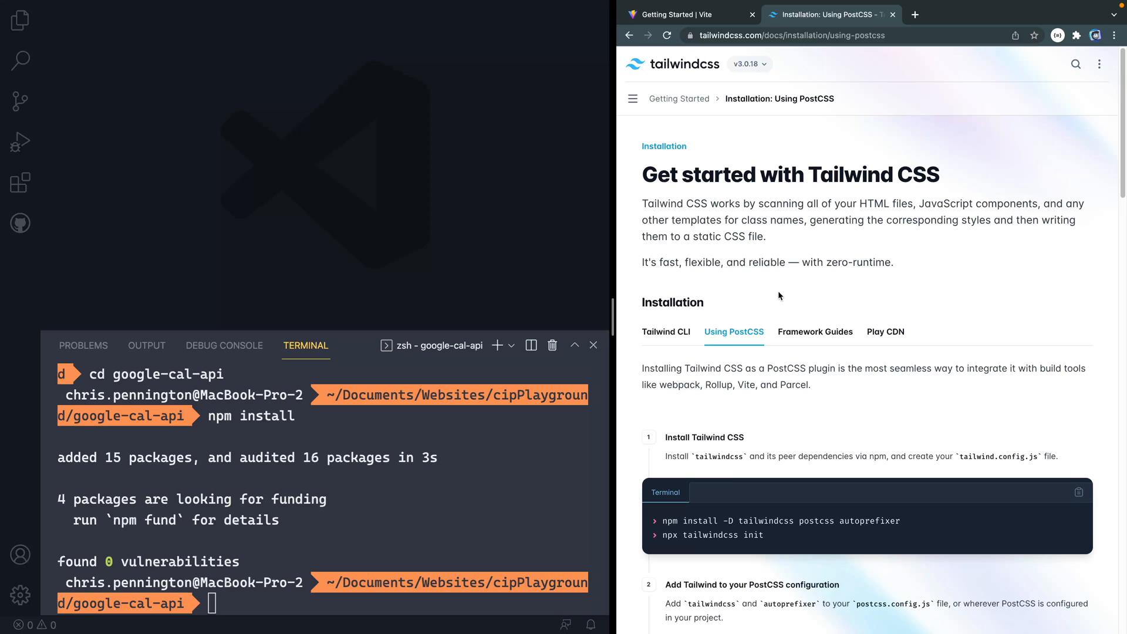
Install tailwindcss, postcss and autoprefixer with npm install -D, then show the Explorer
{"action": "scroll", "scroll_direction": "down", "scroll_amount": 3}
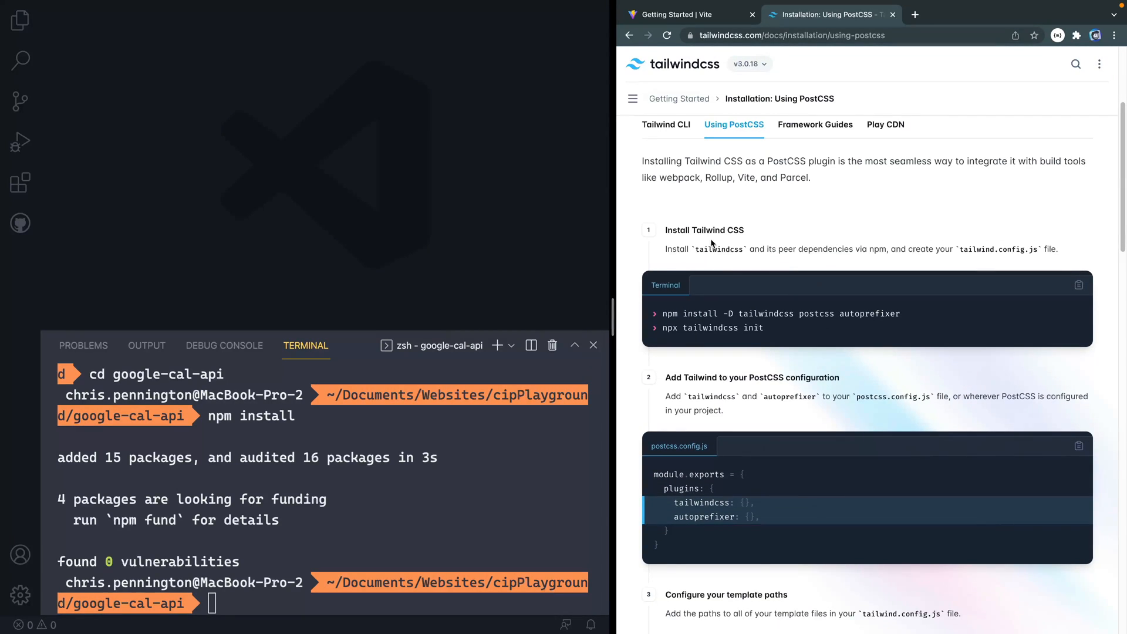
{"action": "mouse_move", "coordinate": [692, 131]}
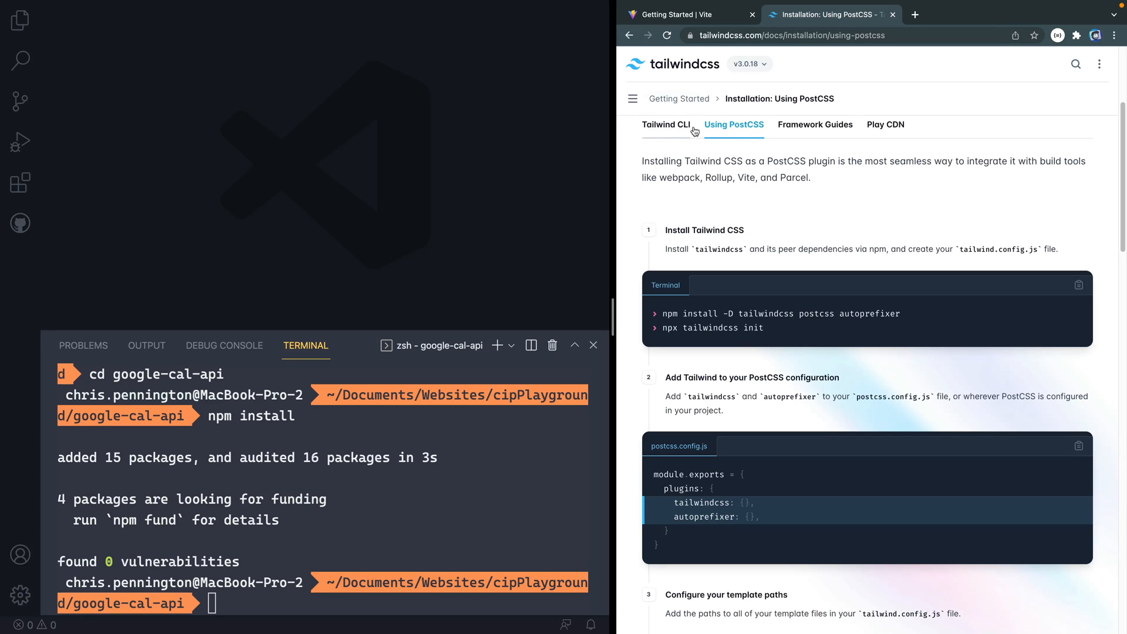
{"action": "mouse_move", "coordinate": [904, 317]}
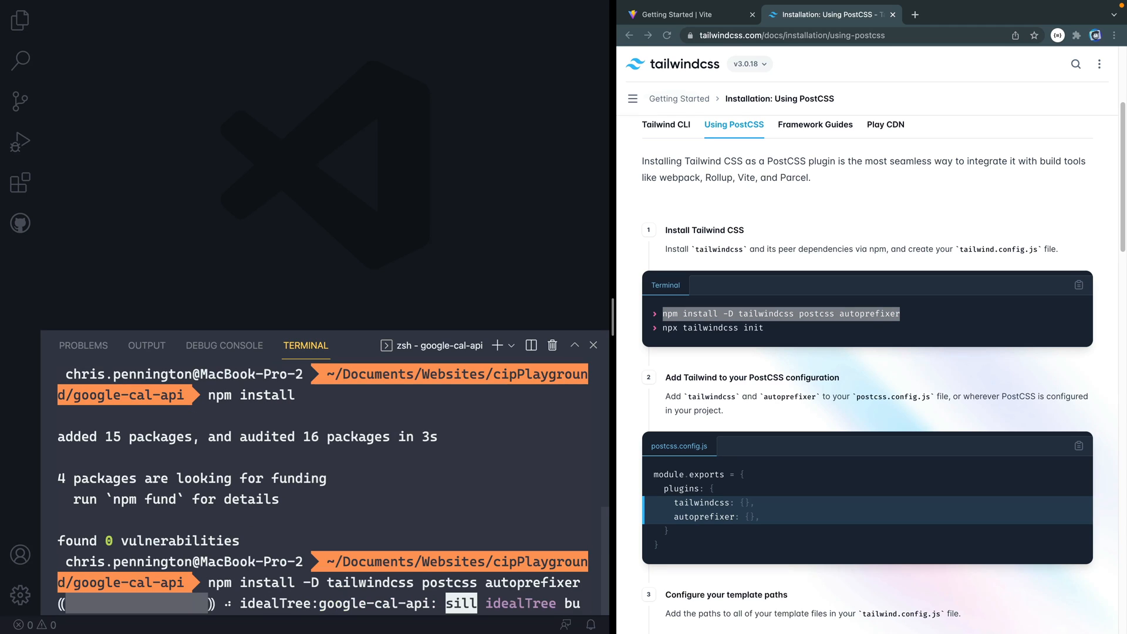
{"action": "scroll", "scroll_direction": "down", "scroll_amount": 3}
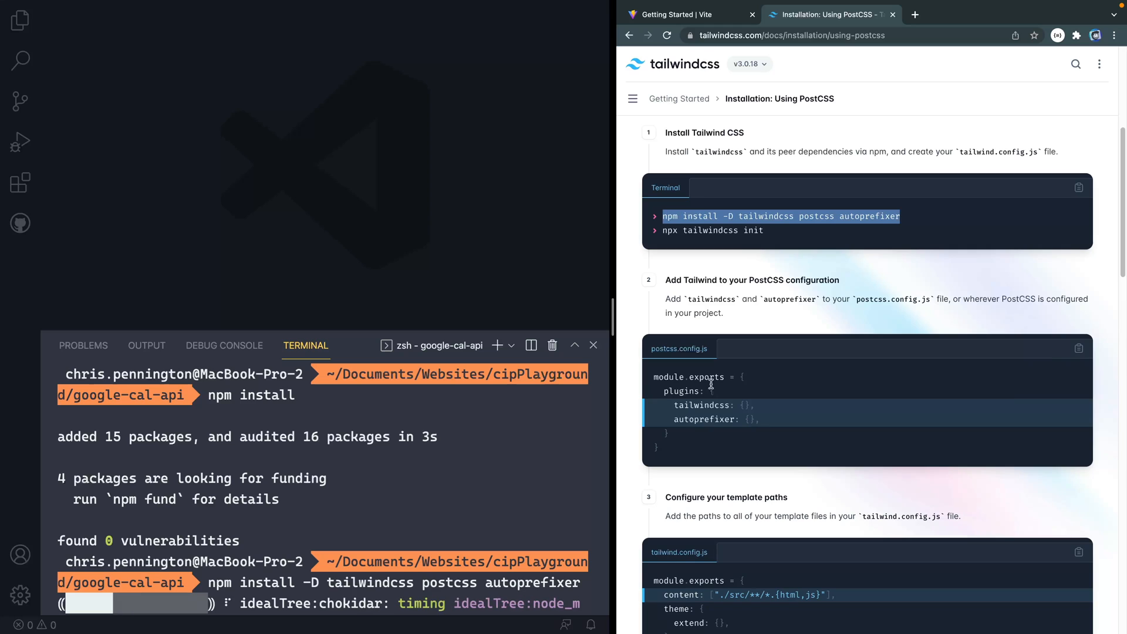
{"action": "scroll", "scroll_direction": "down", "scroll_amount": 3}
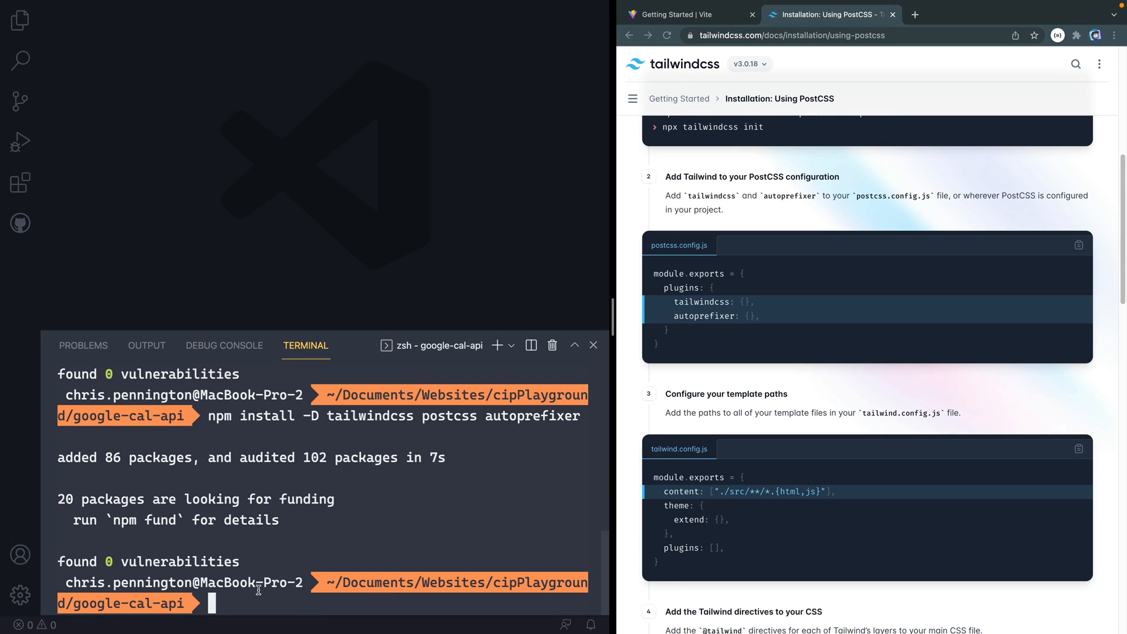
{"action": "left_click", "coordinate": [20, 19]}
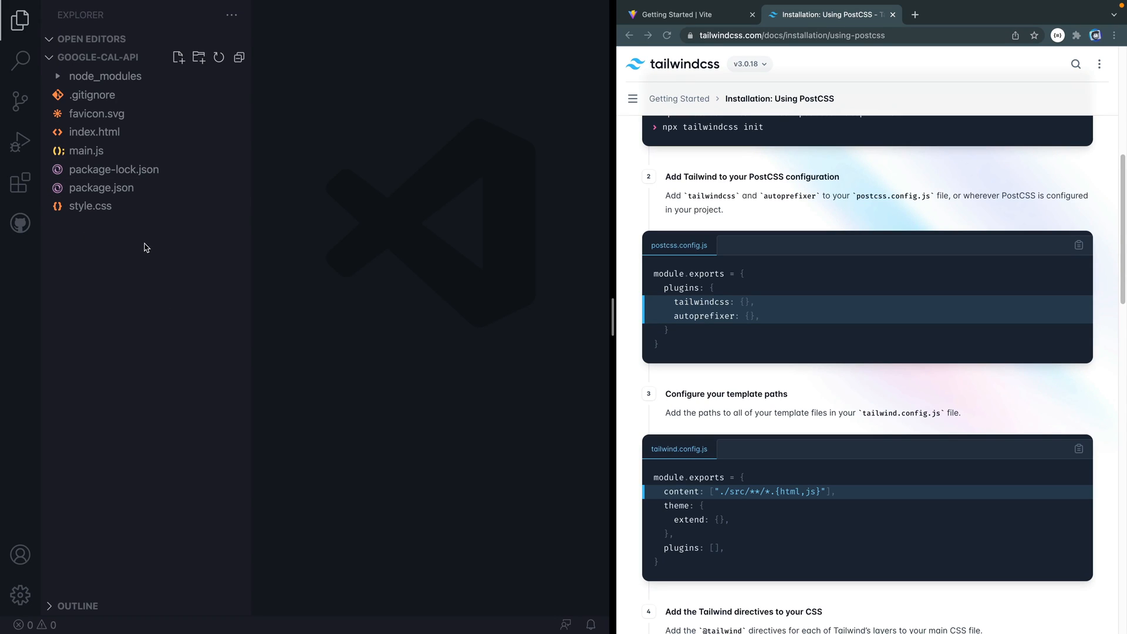
Create postcss.config.js and tailwind.config.js with content set to "*.{html,js}"
{"action": "right_click", "coordinate": [146, 247]}
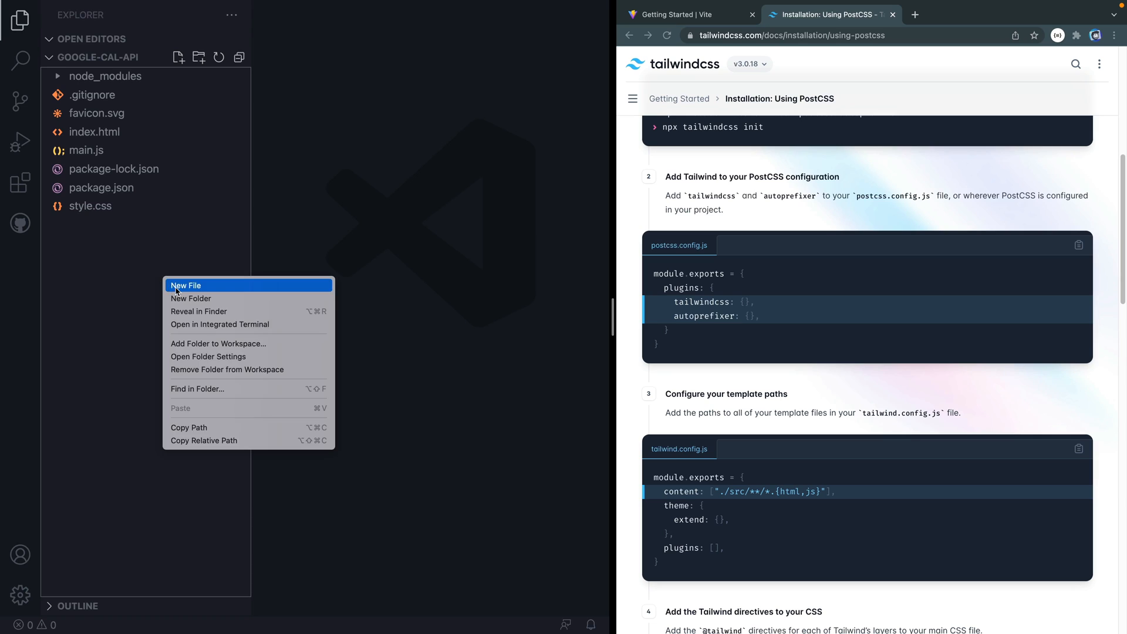
{"action": "left_click", "coordinate": [186, 285]}
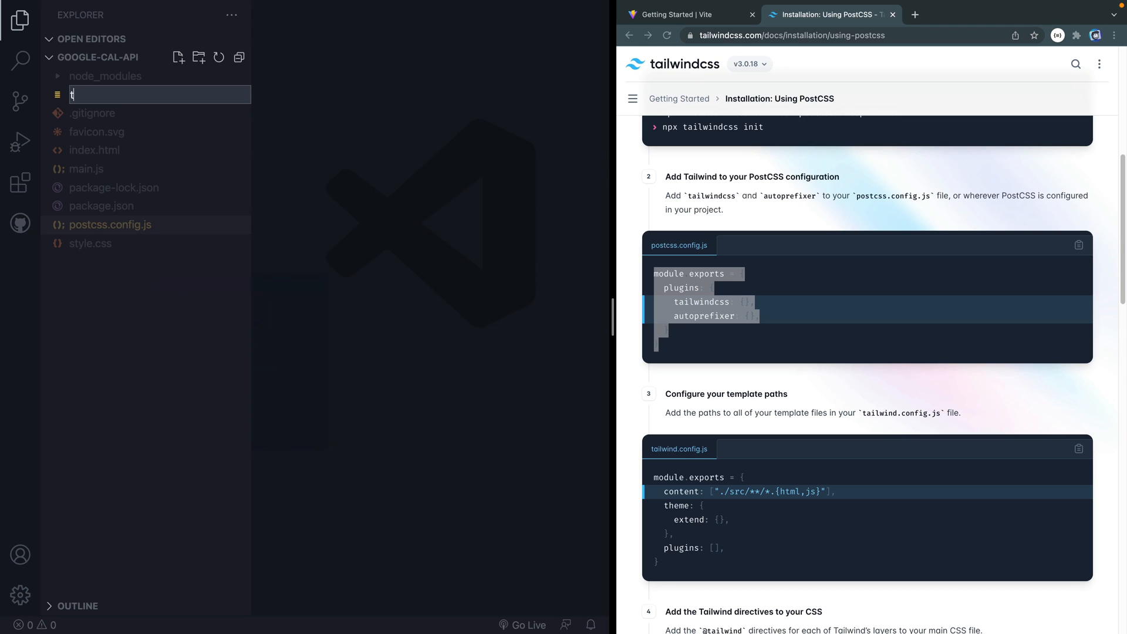
{"action": "type", "text": "ailwind.config.js"}
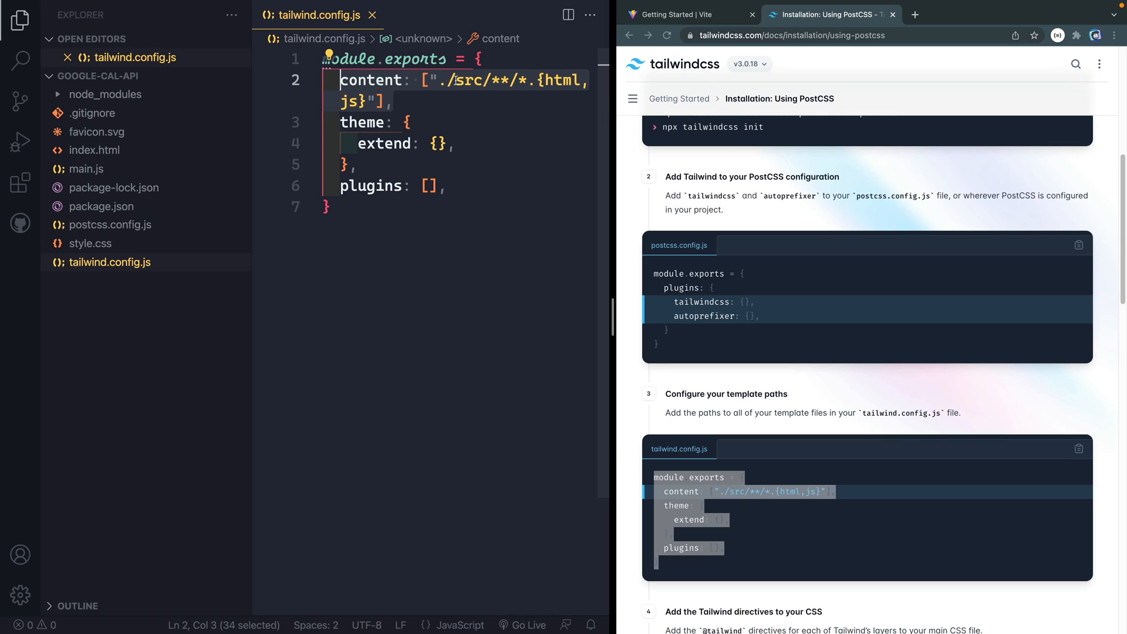
{"action": "mouse_move", "coordinate": [226, 154]}
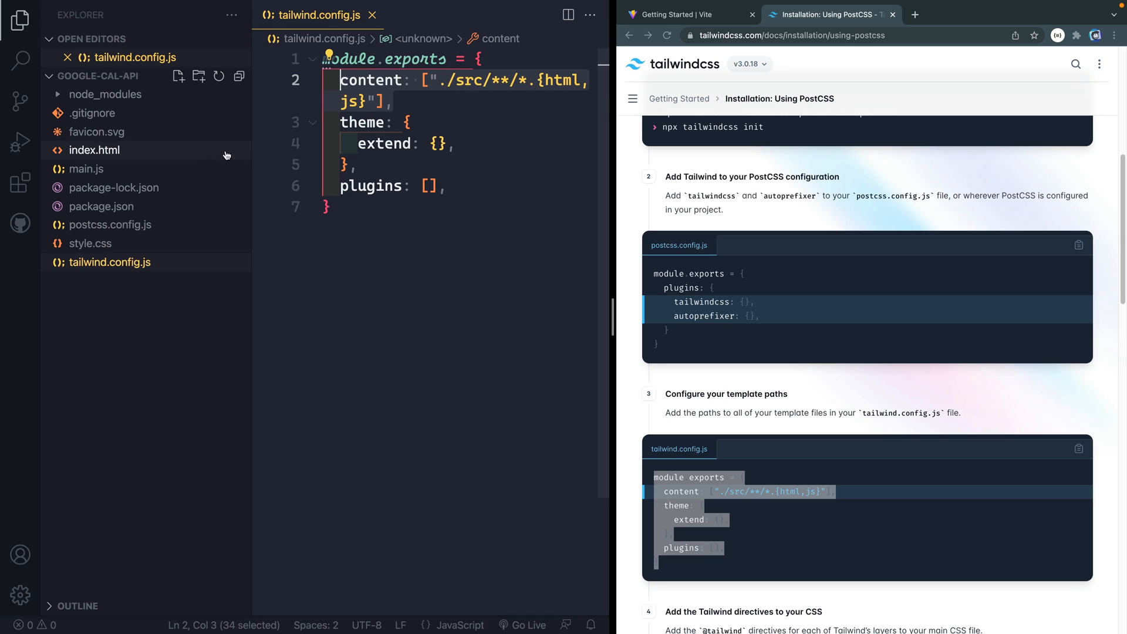
{"action": "left_click", "coordinate": [411, 122]}
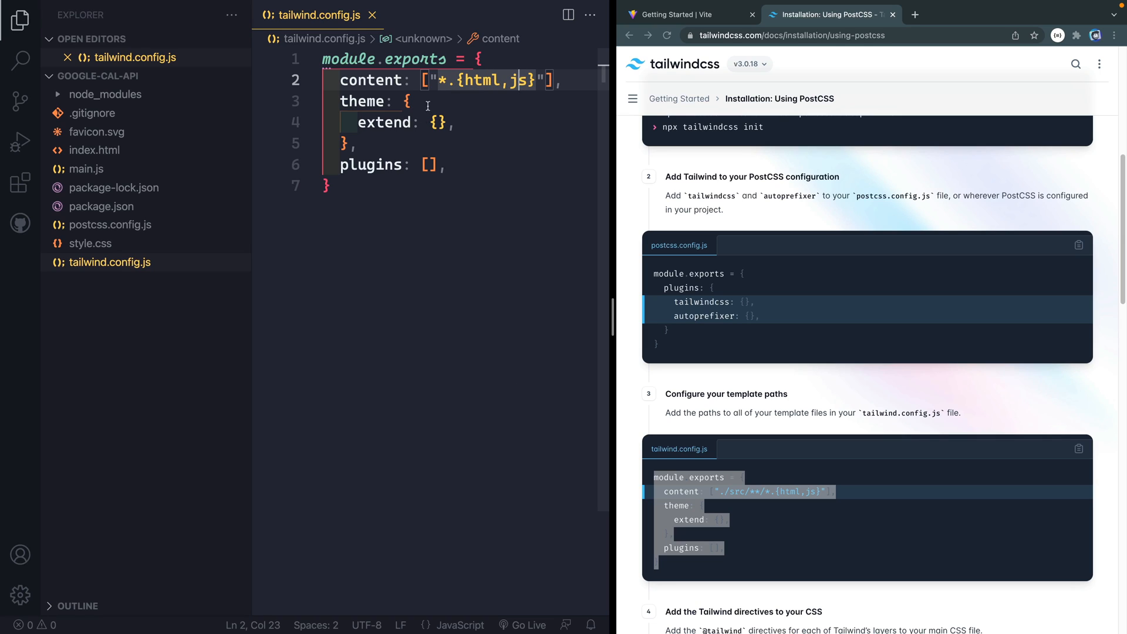
{"action": "mouse_move", "coordinate": [86, 169]}
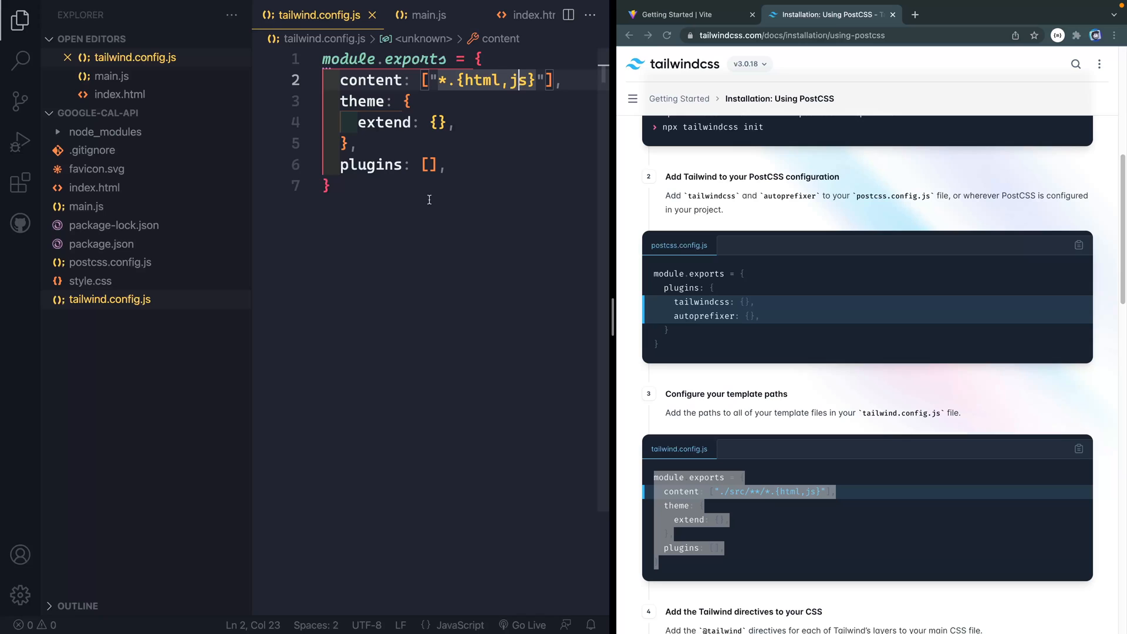
{"action": "scroll", "scroll_direction": "down", "scroll_amount": 3}
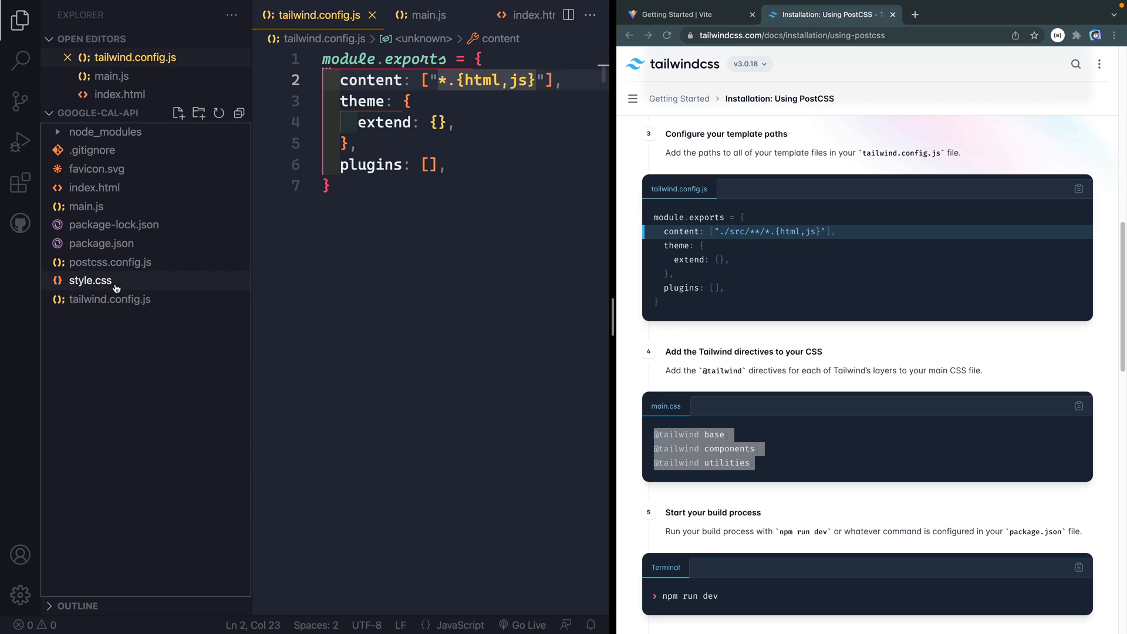
{"action": "left_click", "coordinate": [90, 280]}
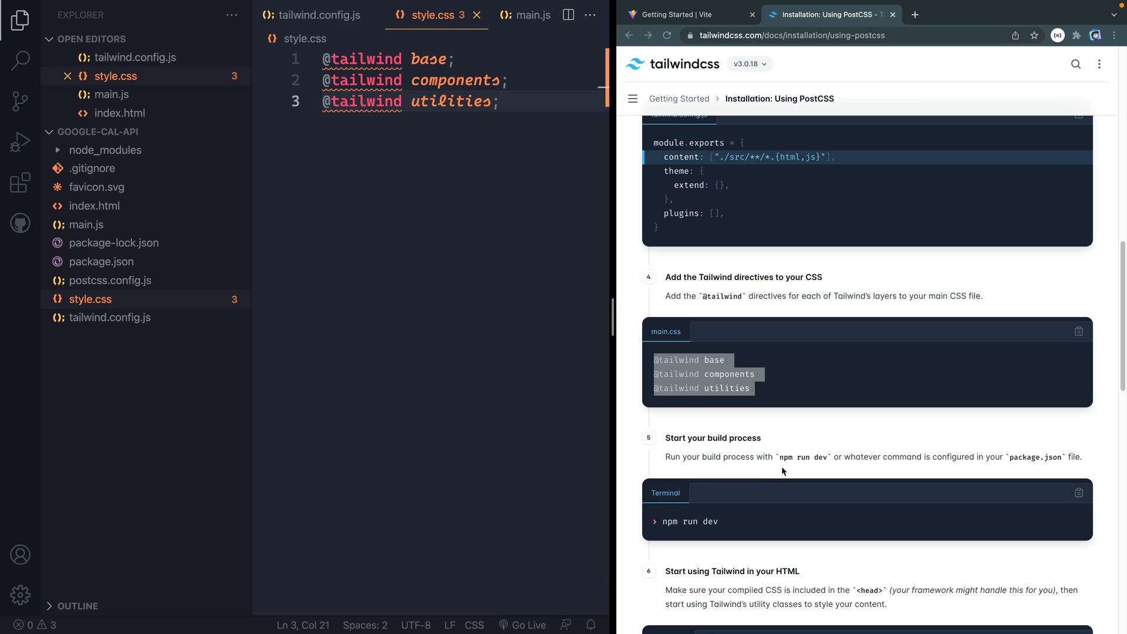
{"action": "scroll", "scroll_direction": "up", "scroll_amount": 3}
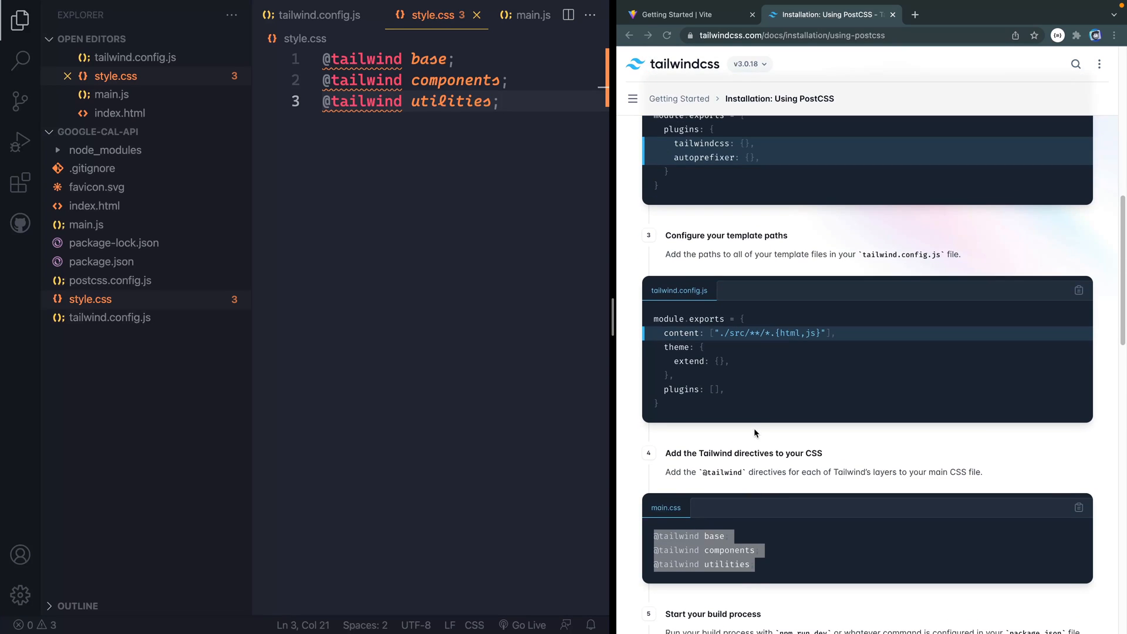
{"action": "scroll", "scroll_direction": "up", "scroll_amount": 3}
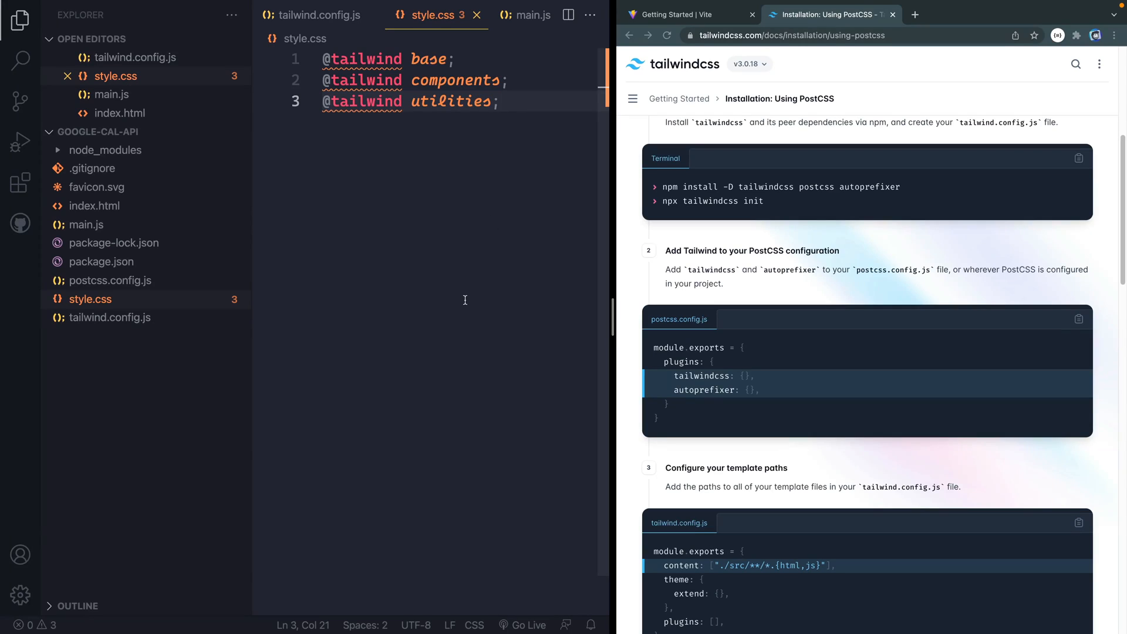
Run npm run dev, view localhost:3000 in Chrome, and open main.js
{"action": "type", "text": "np"}
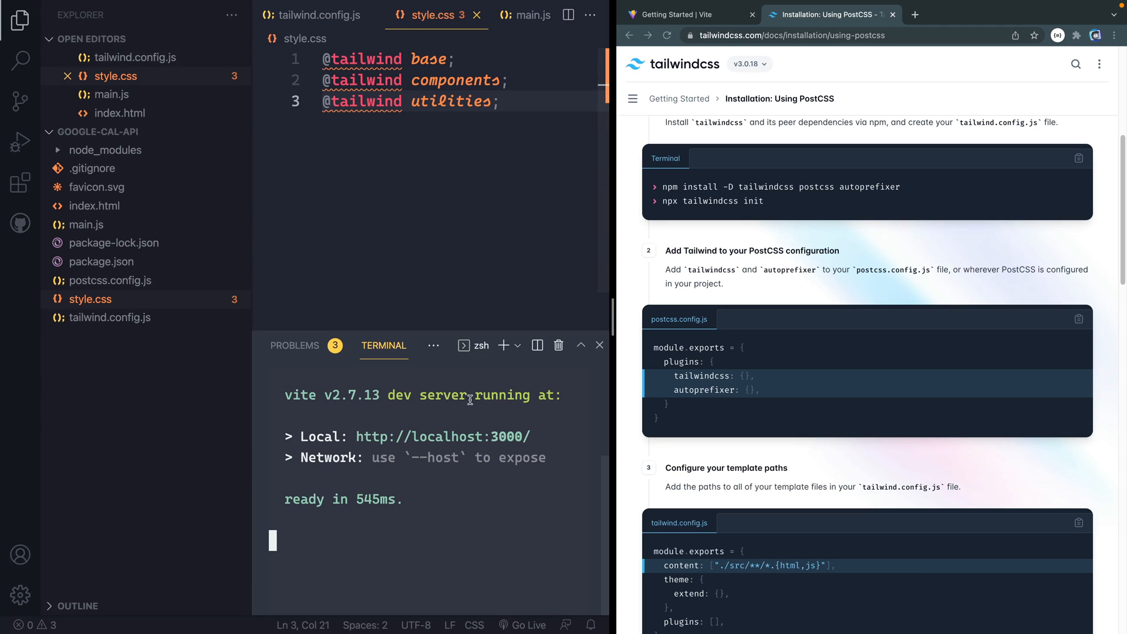
{"action": "left_click", "coordinate": [914, 15]}
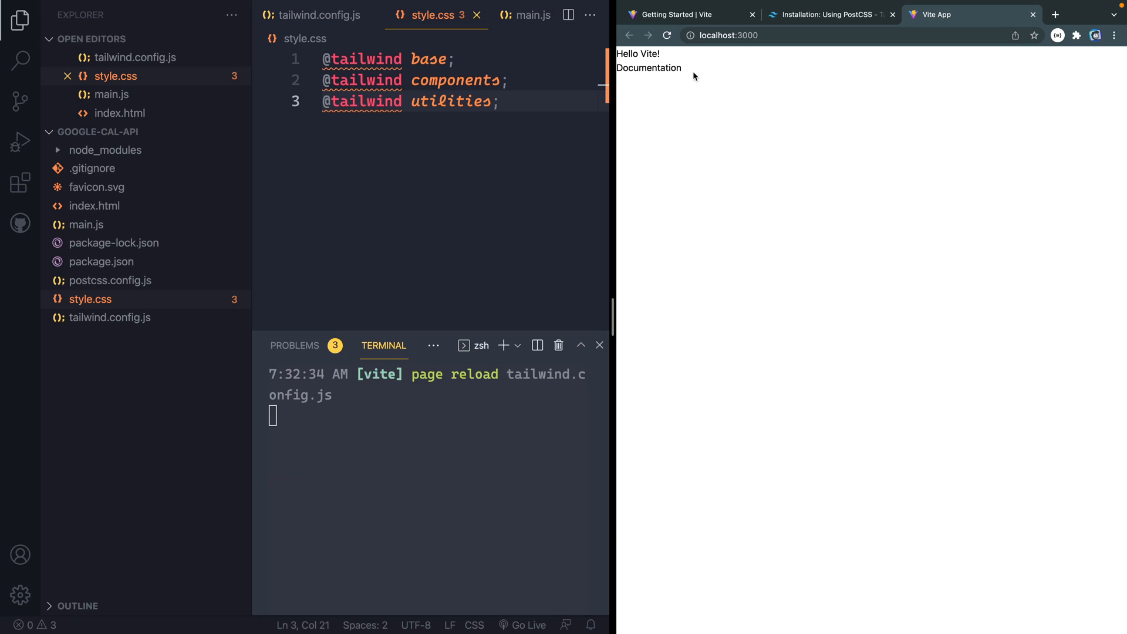
{"action": "mouse_move", "coordinate": [677, 72]}
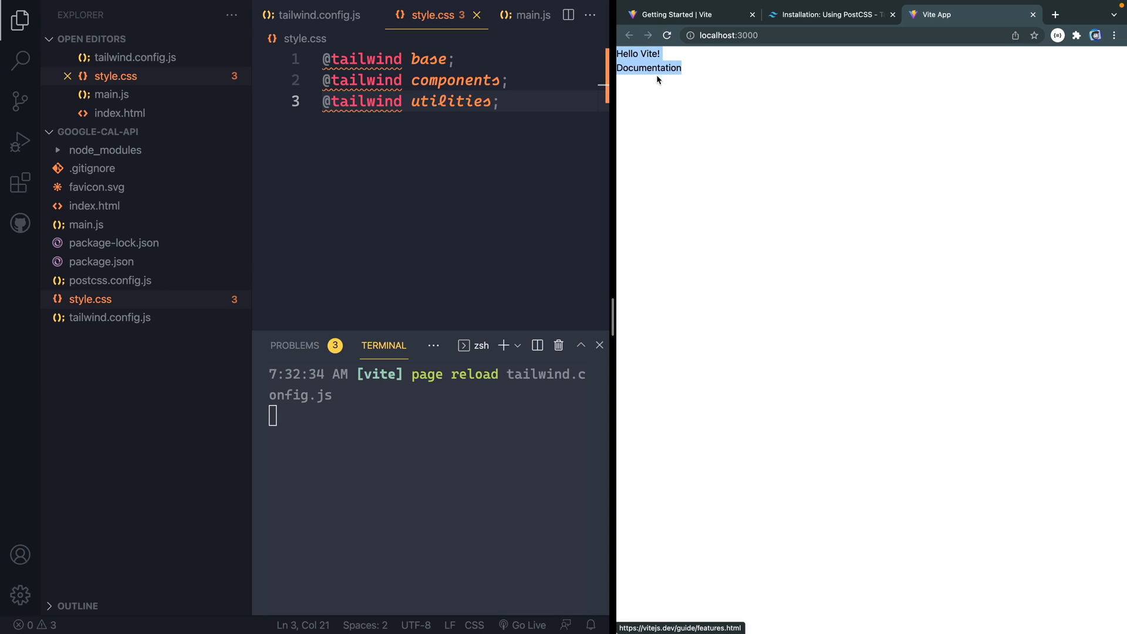
{"action": "mouse_move", "coordinate": [232, 228]}
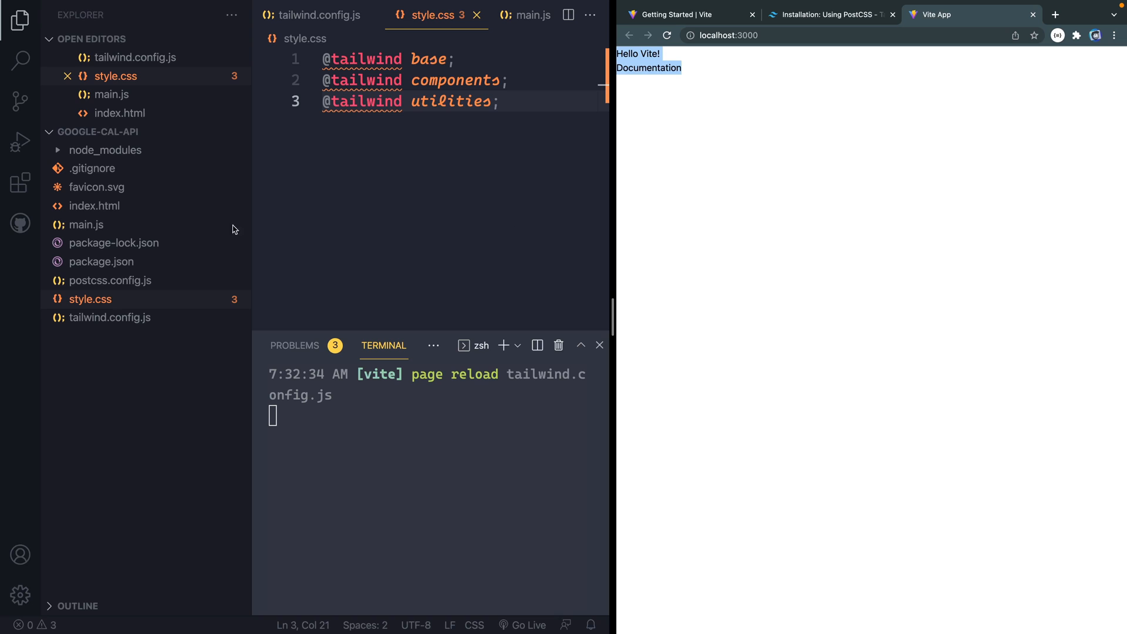
{"action": "left_click", "coordinate": [92, 224]}
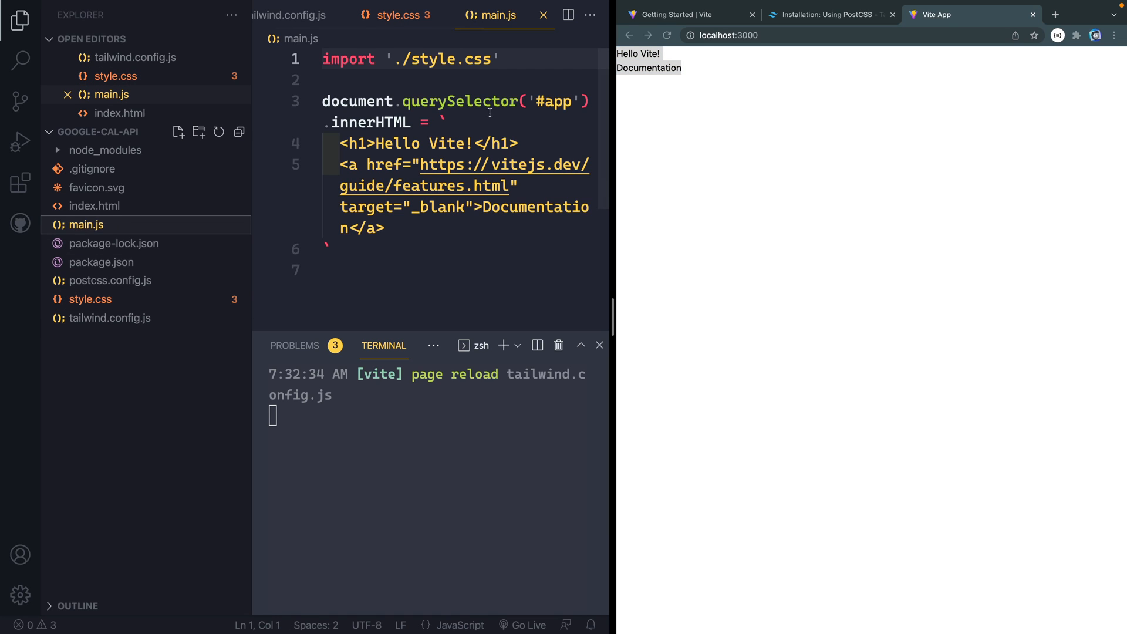
{"action": "mouse_move", "coordinate": [352, 59]}
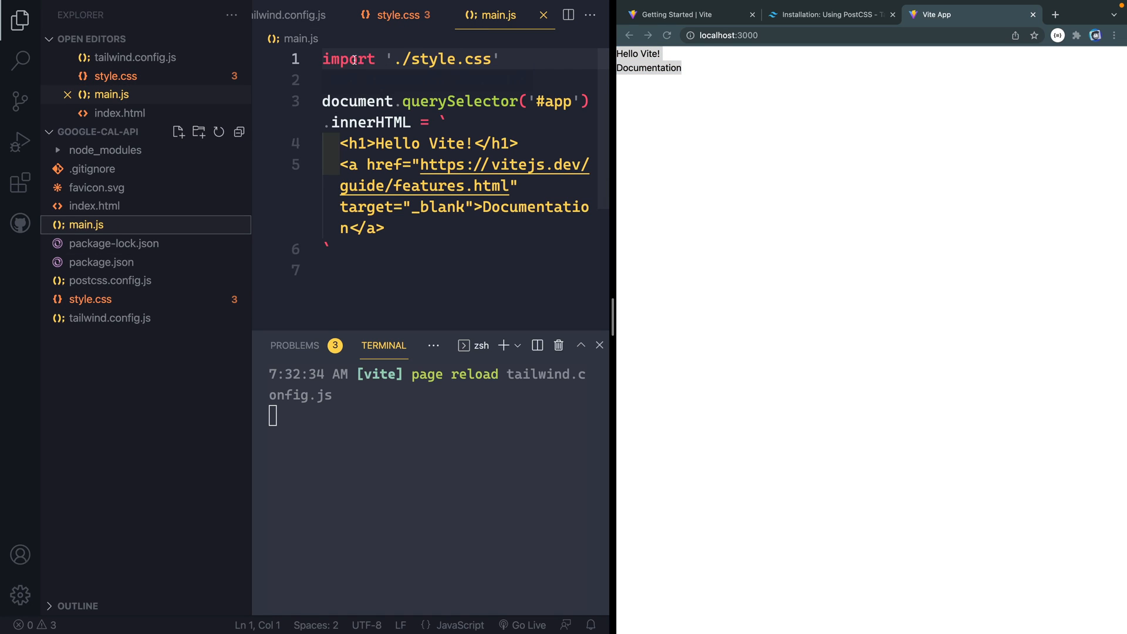